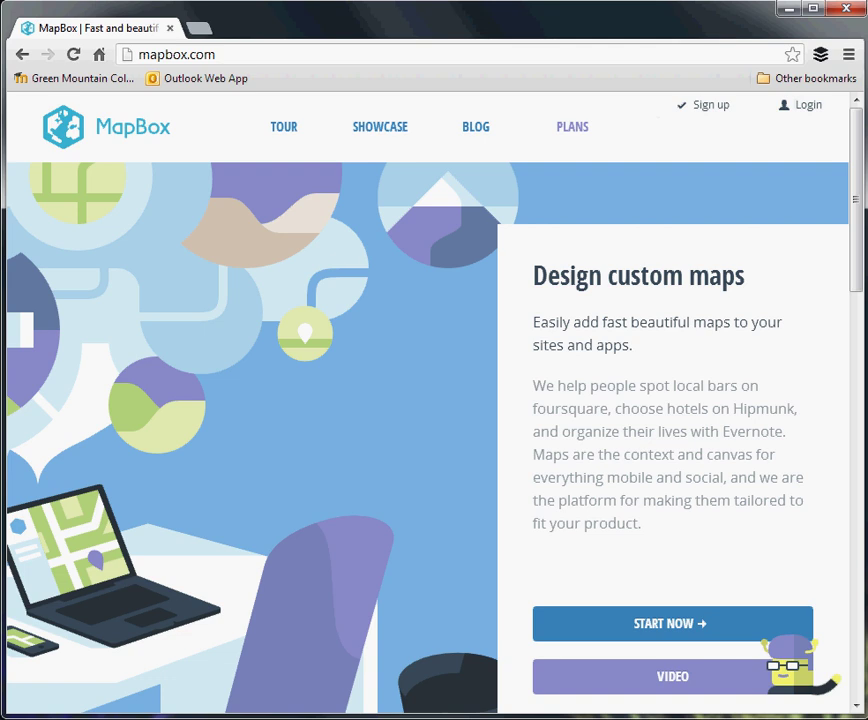
mouse_move(670, 629)
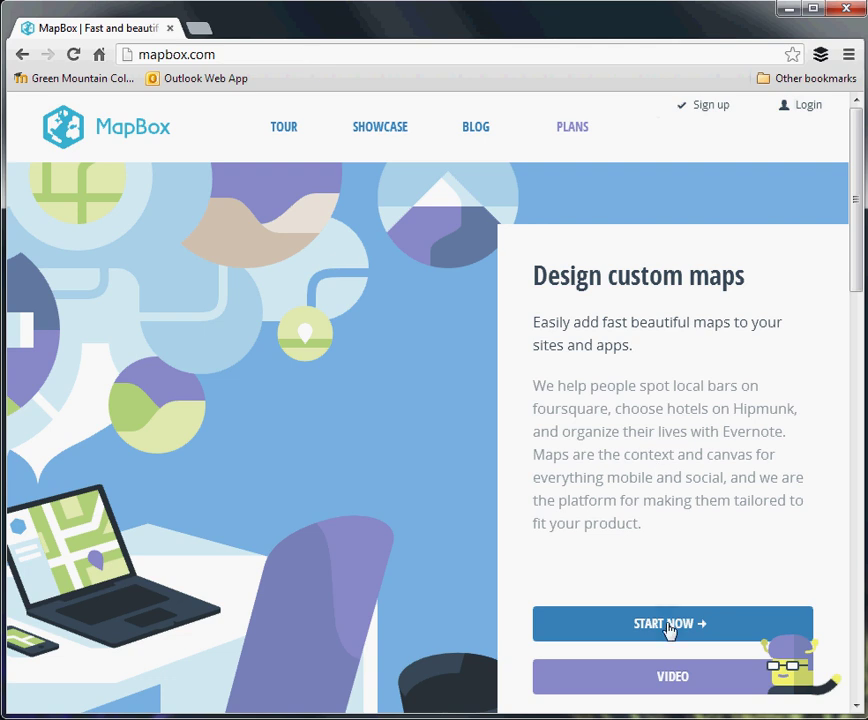
mouse_move(672, 623)
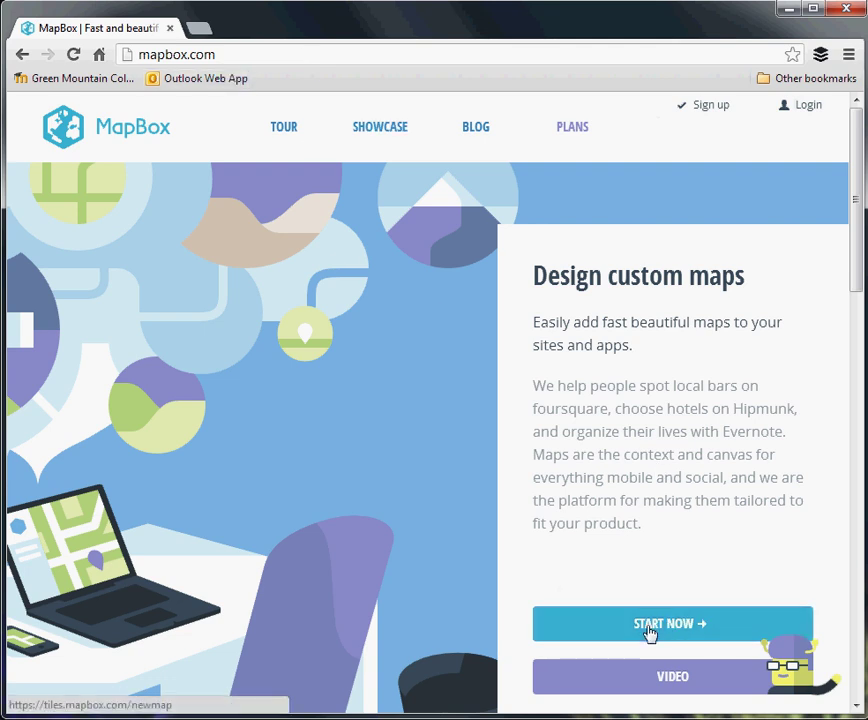
- Open a new Streets-style map in the editor and begin signing up for an account
left_click(671, 623)
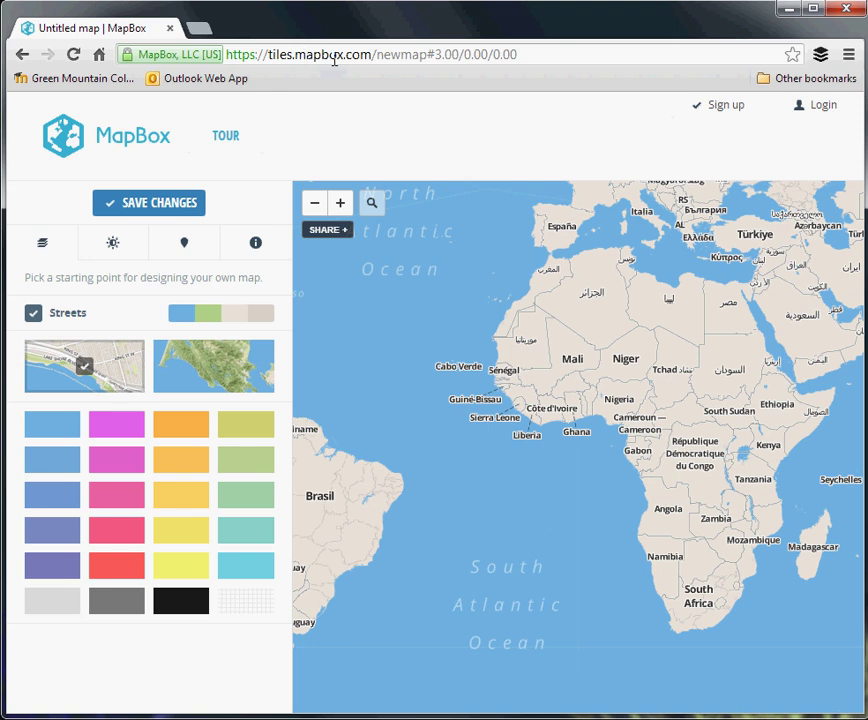
mouse_move(478, 198)
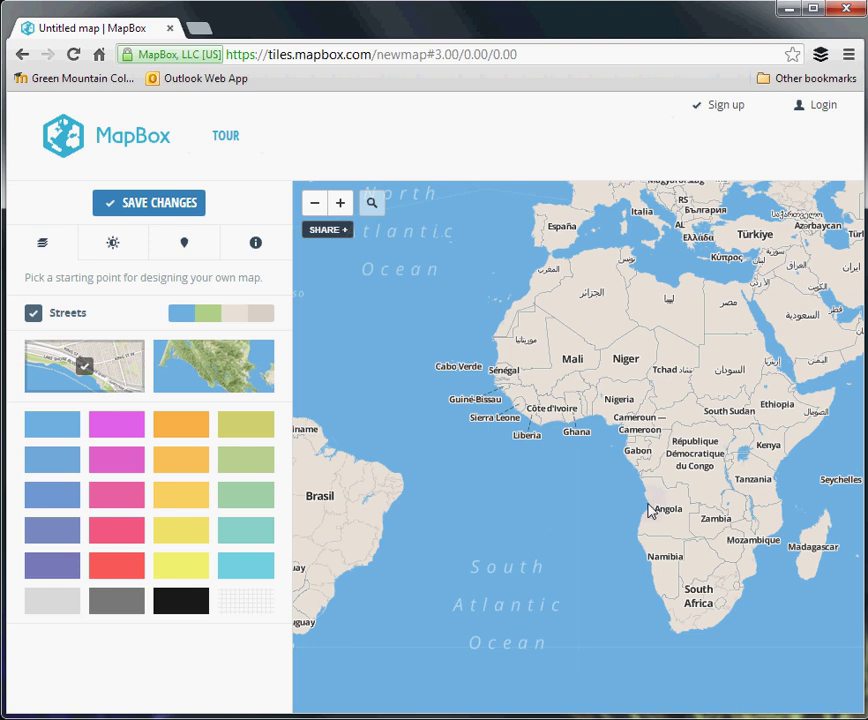
mouse_move(659, 533)
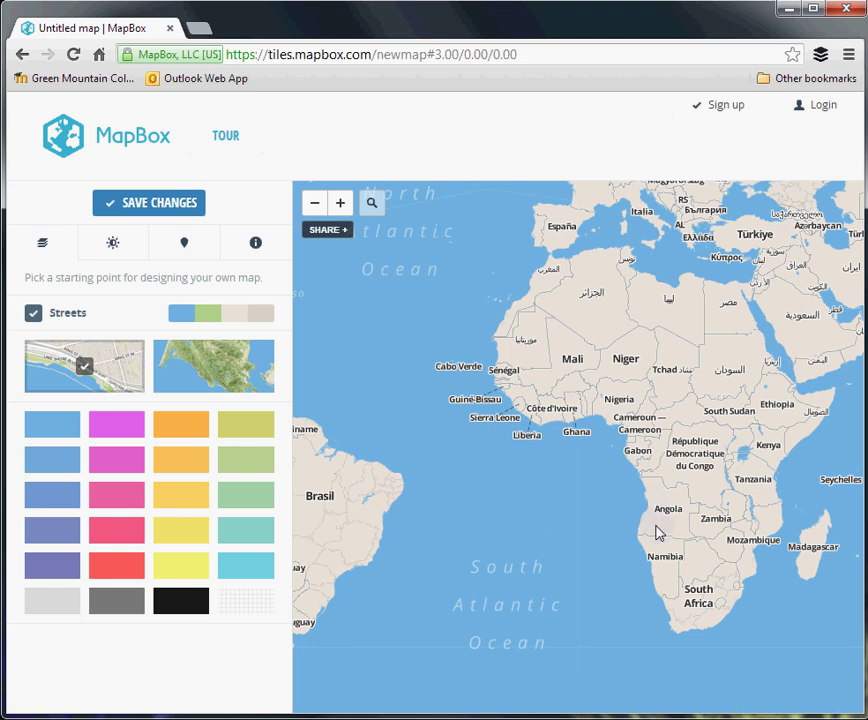
mouse_move(475, 540)
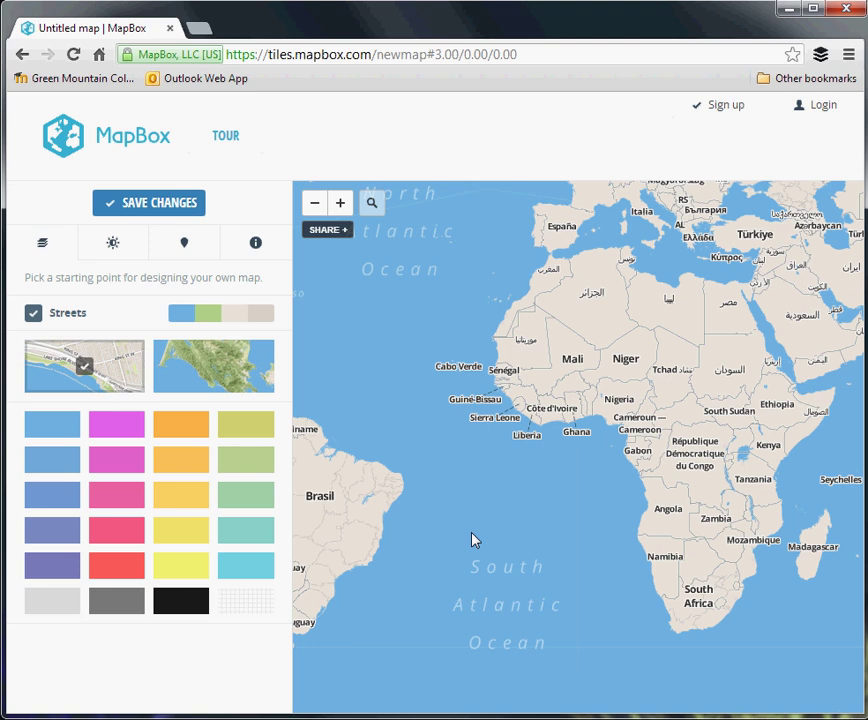
left_click(725, 105)
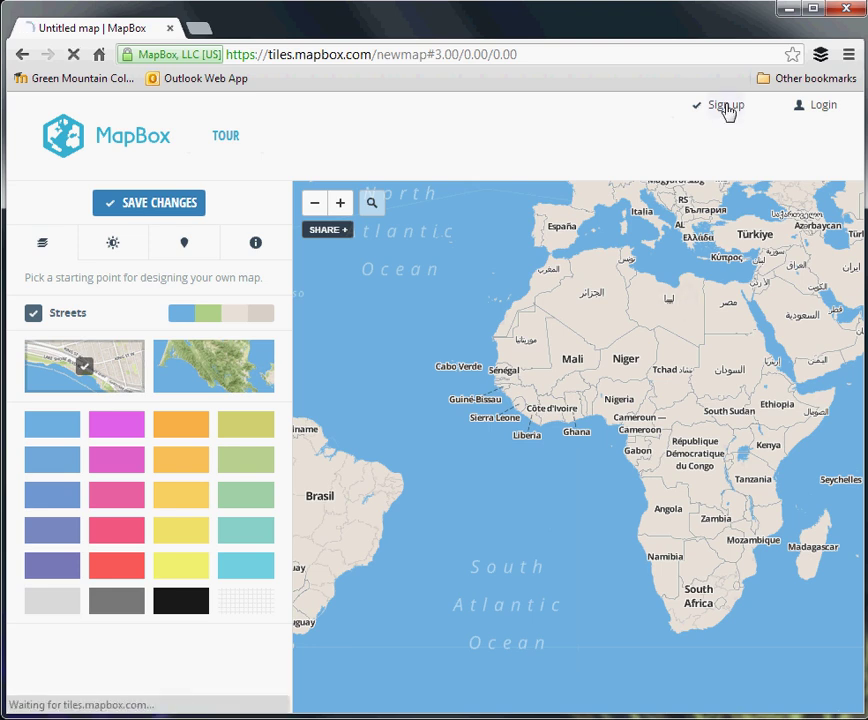
- Open the free-account sign-up form at its Email field
left_click(724, 104)
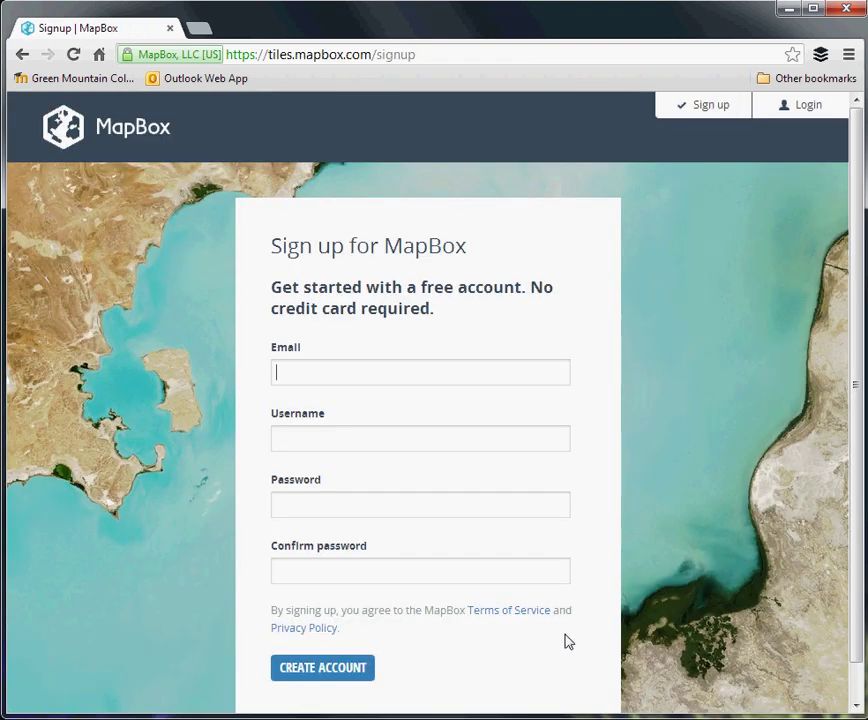
mouse_move(600, 617)
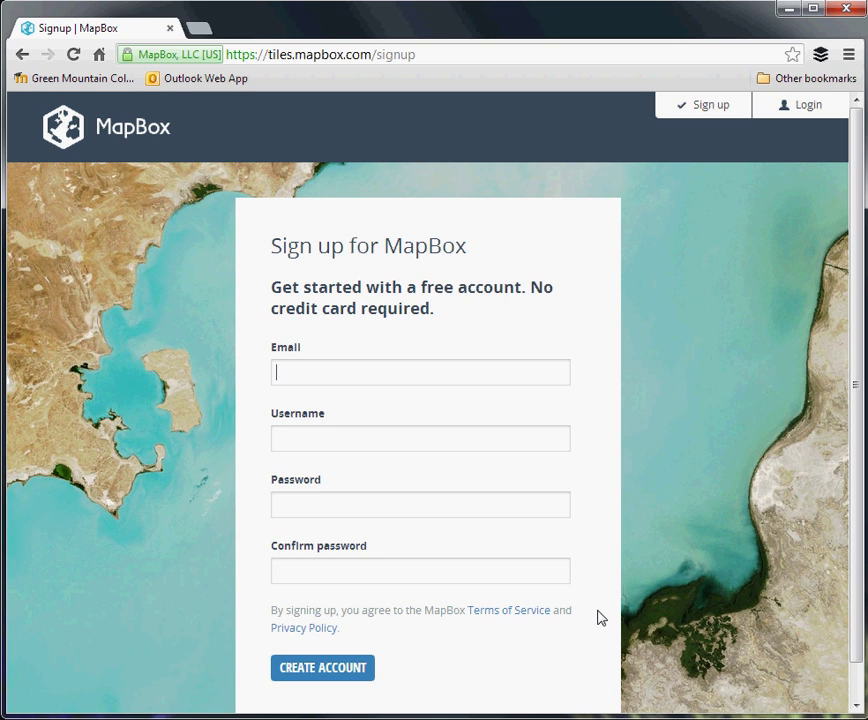
mouse_move(706, 518)
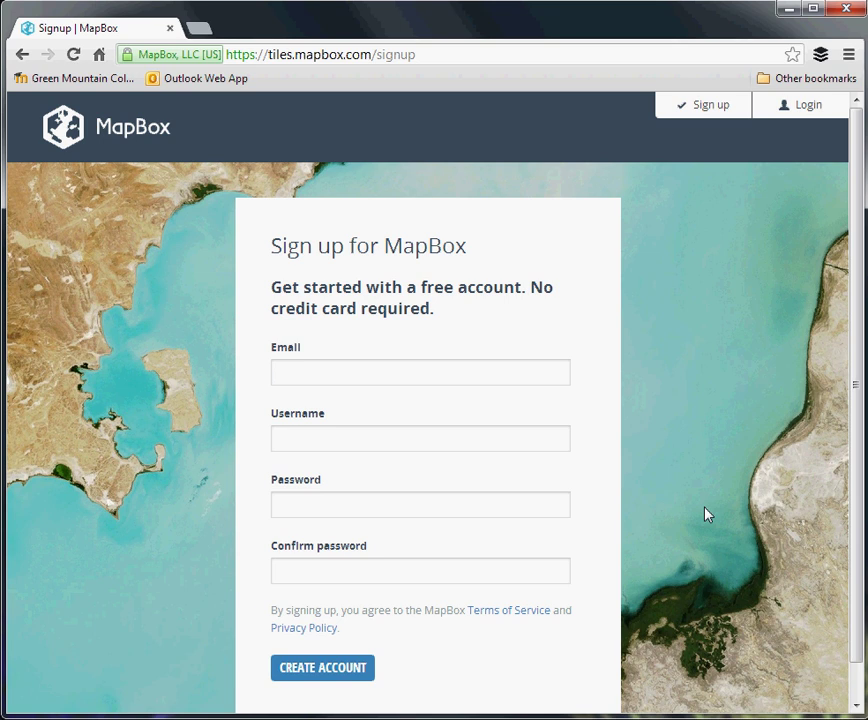
- Create the free account, then start a new map offering Streets, Terrain and Satellite styles
left_click(322, 667)
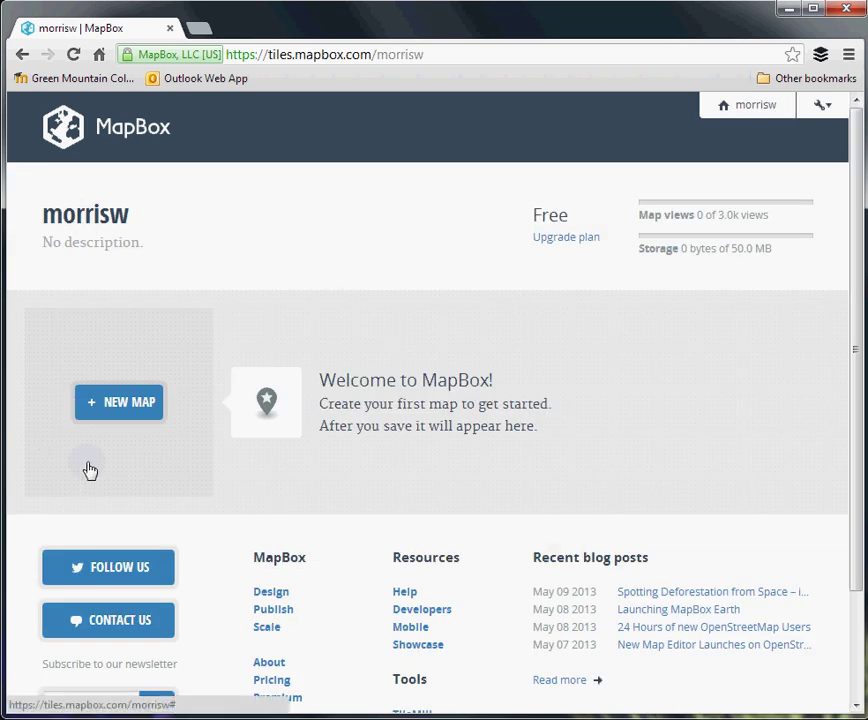
mouse_move(119, 401)
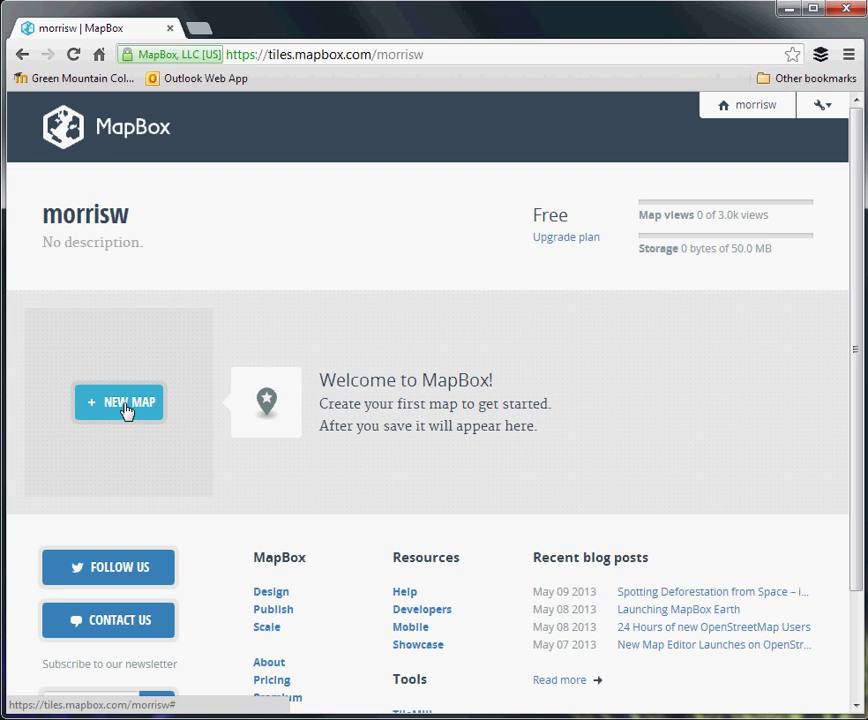
left_click(119, 401)
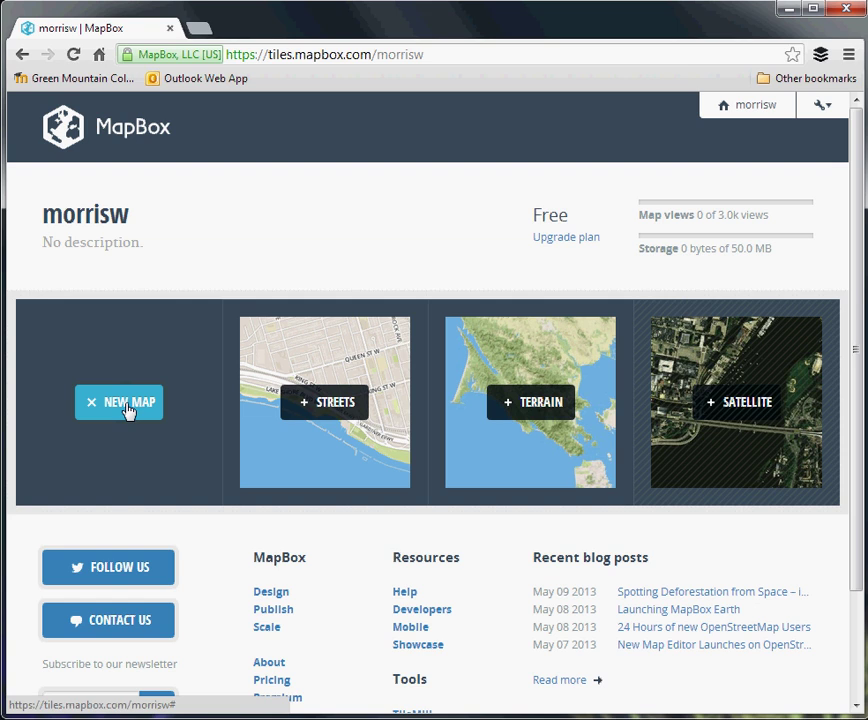
mouse_move(527, 421)
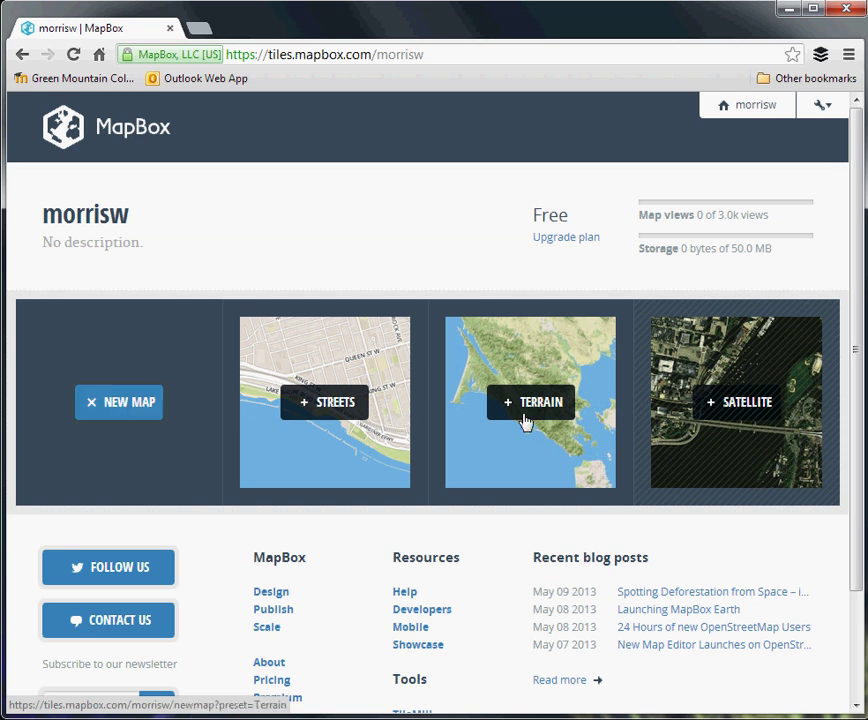
- Choose the Terrain preset to open an untitled terrain-based map in the editor
left_click(531, 401)
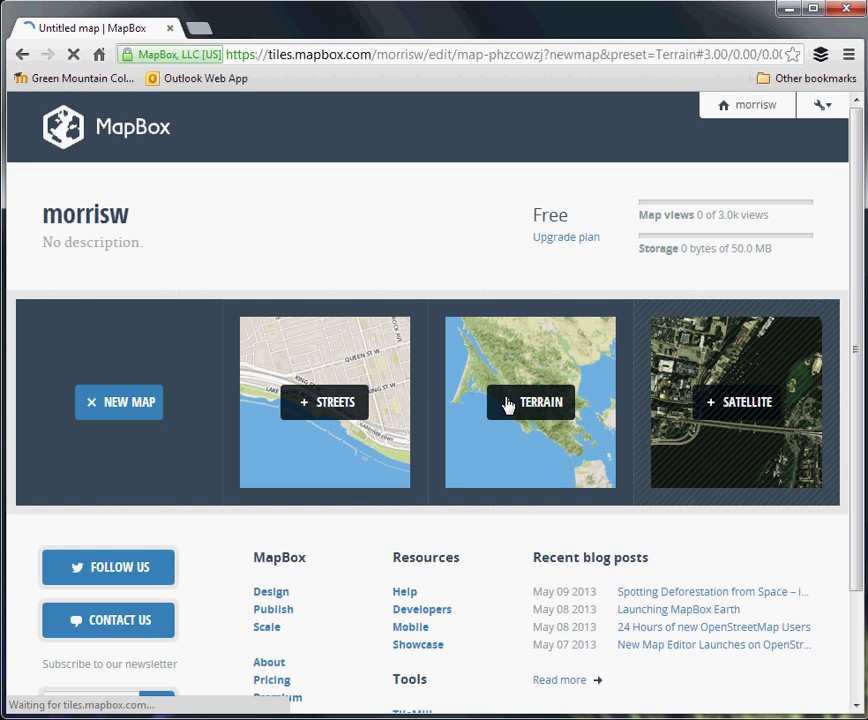
left_click(530, 402)
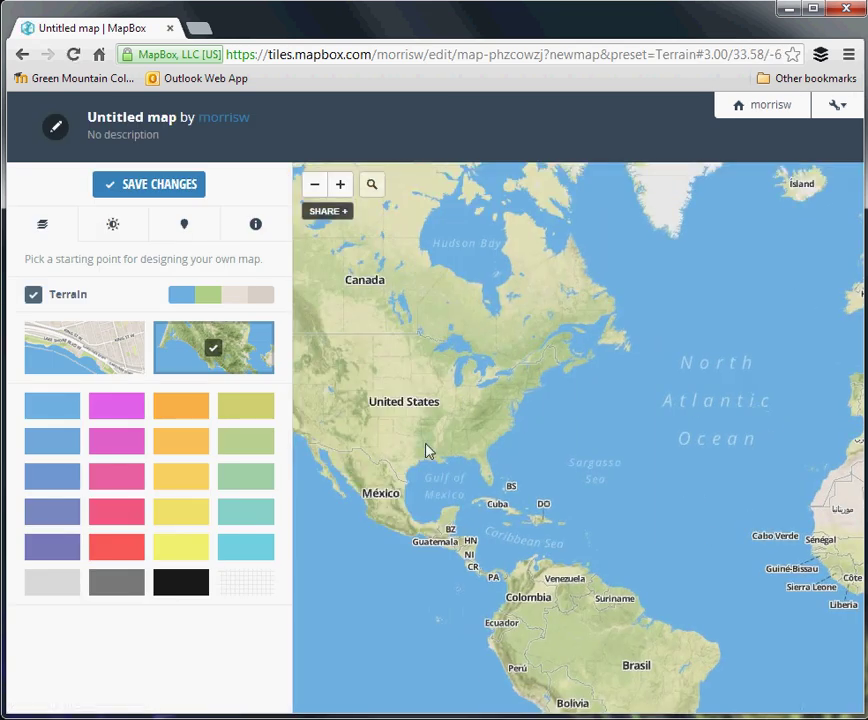
mouse_move(480, 468)
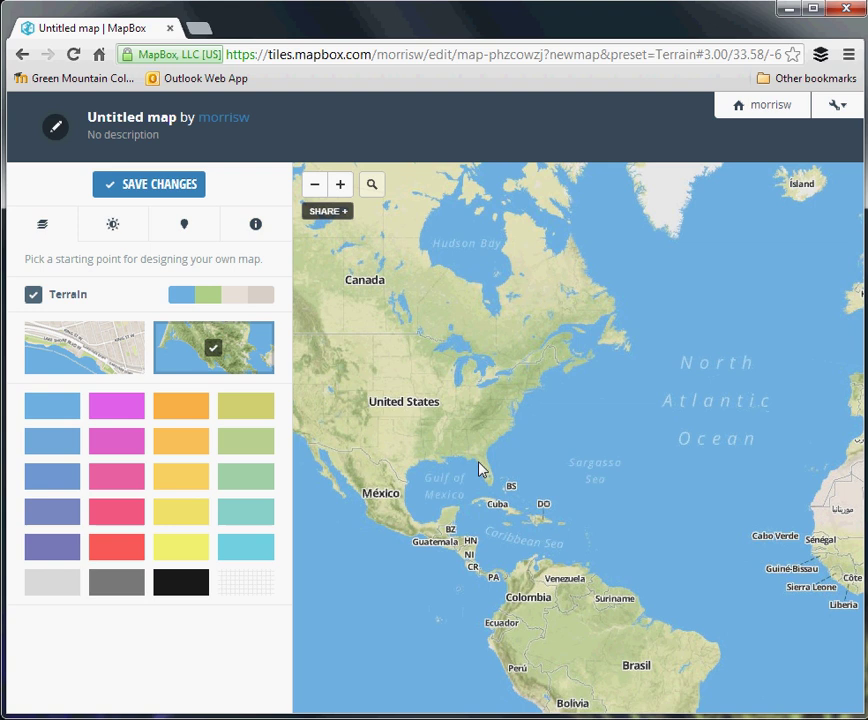
mouse_move(537, 452)
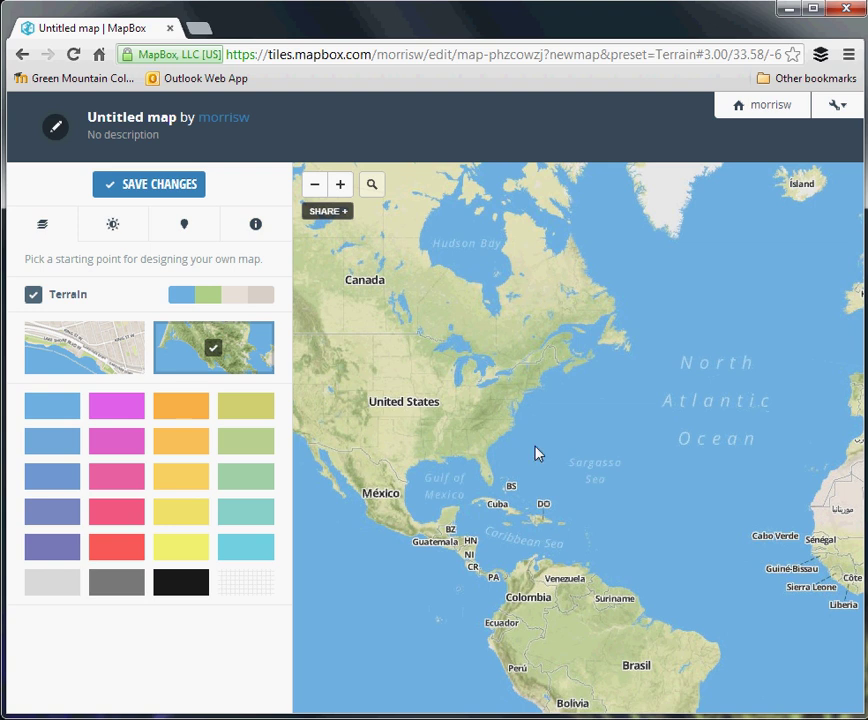
mouse_move(487, 378)
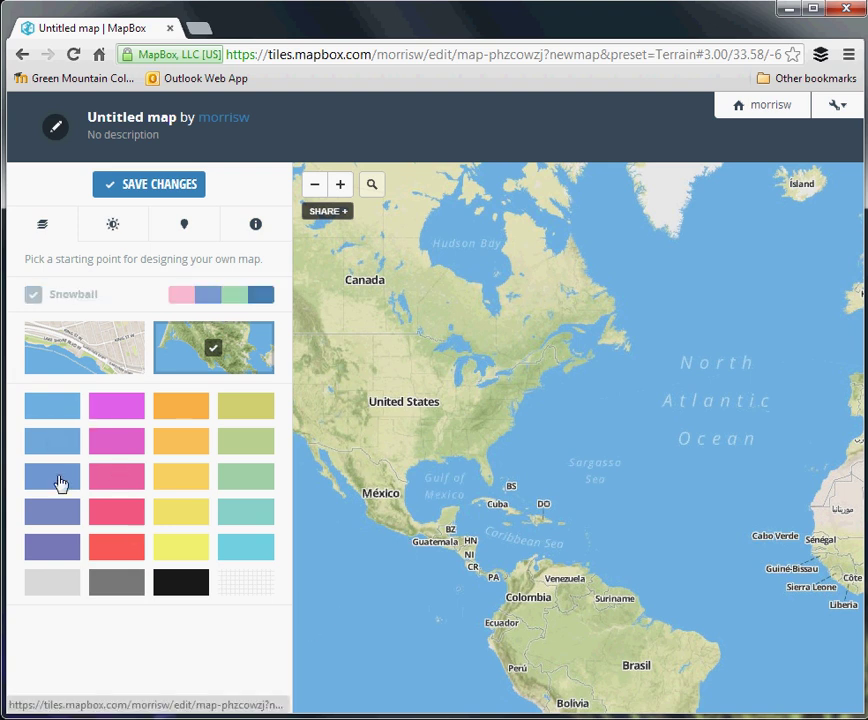
- Try the Printshop and Map Boy colour schemes, then settle on dark Graphite
left_click(116, 441)
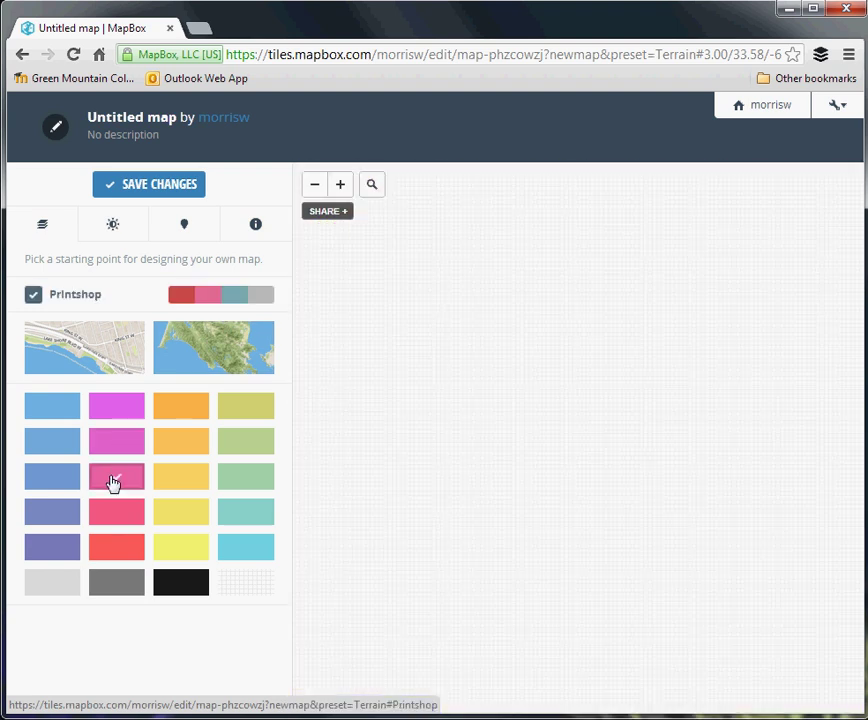
left_click(181, 476)
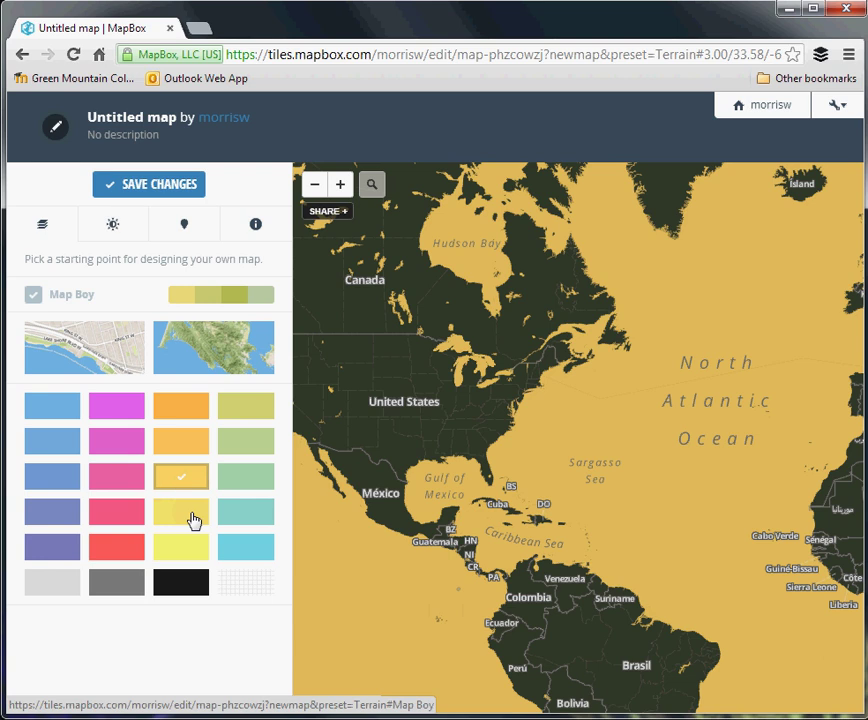
left_click(180, 582)
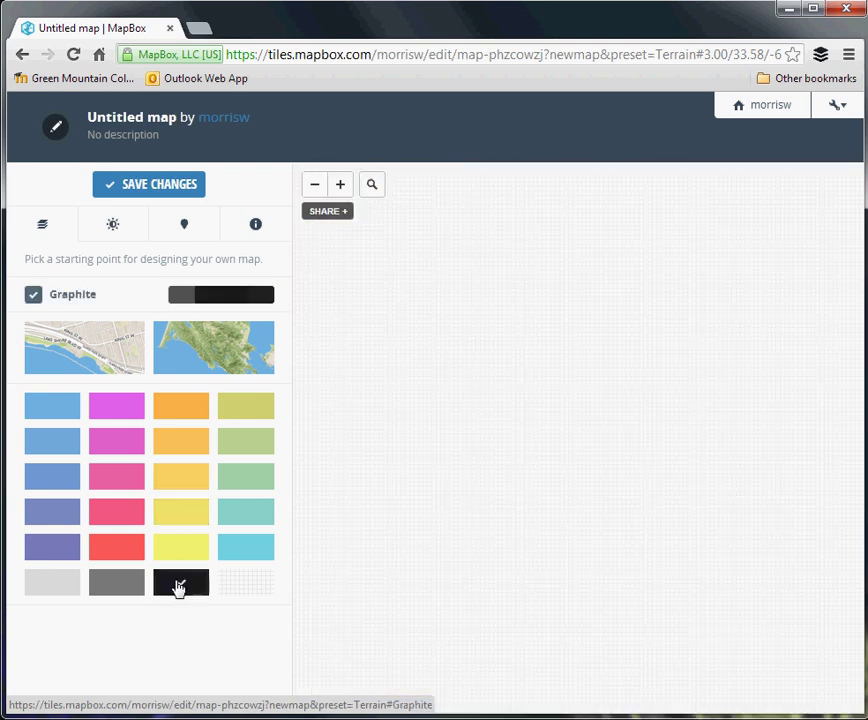
left_click(181, 583)
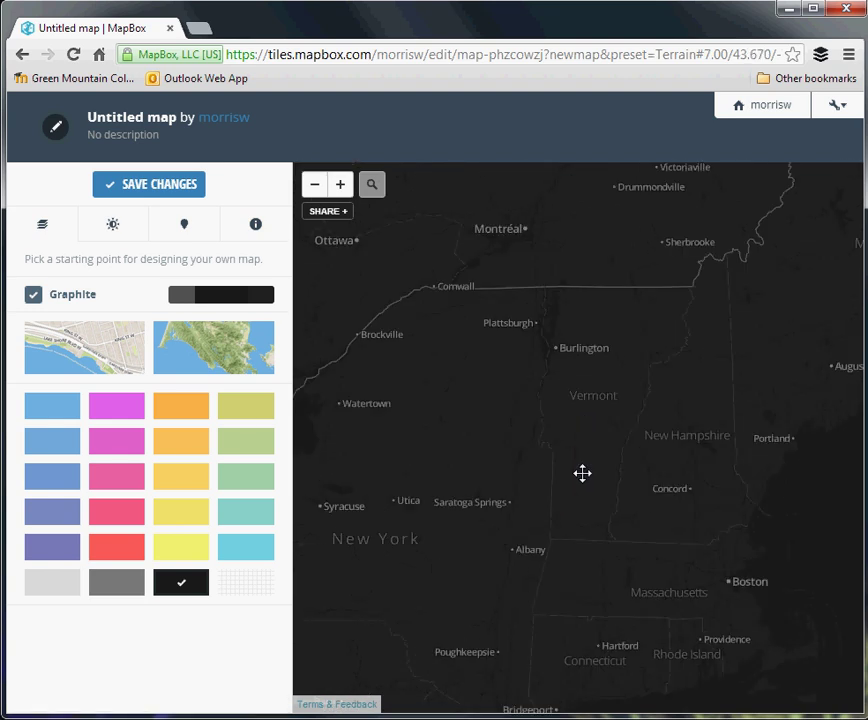
mouse_move(585, 480)
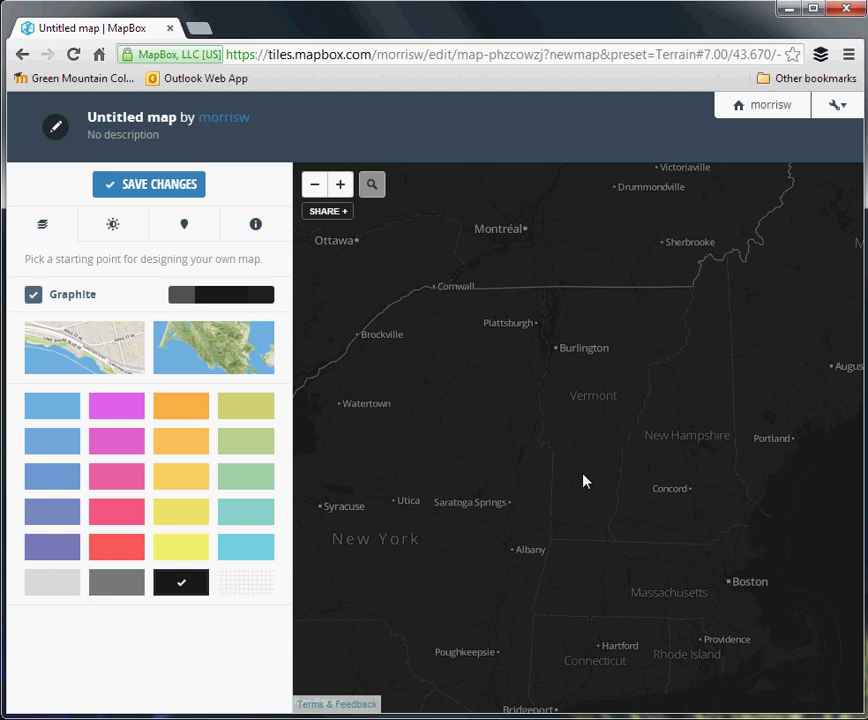
mouse_move(573, 472)
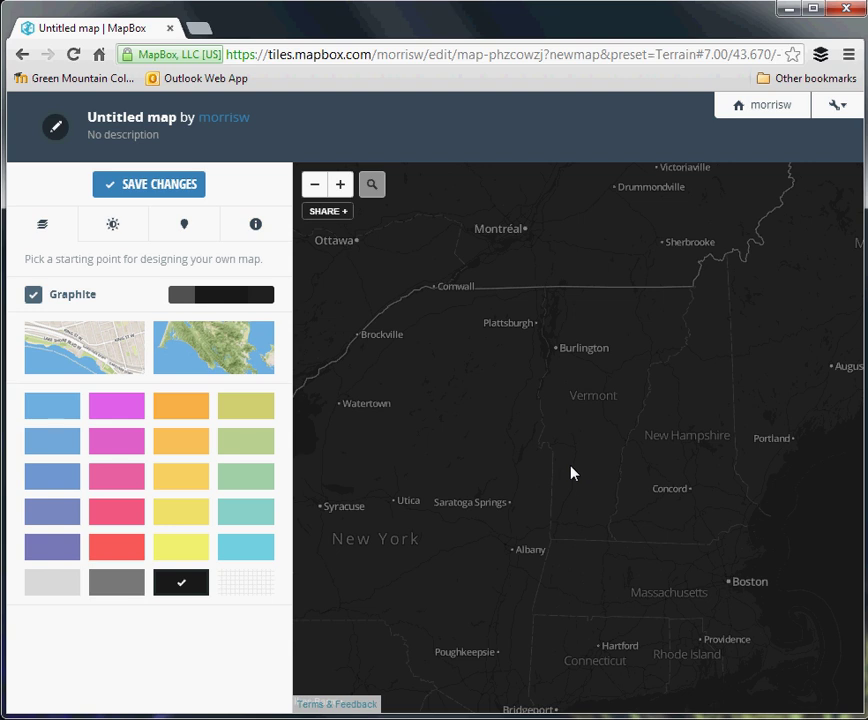
left_click(213, 348)
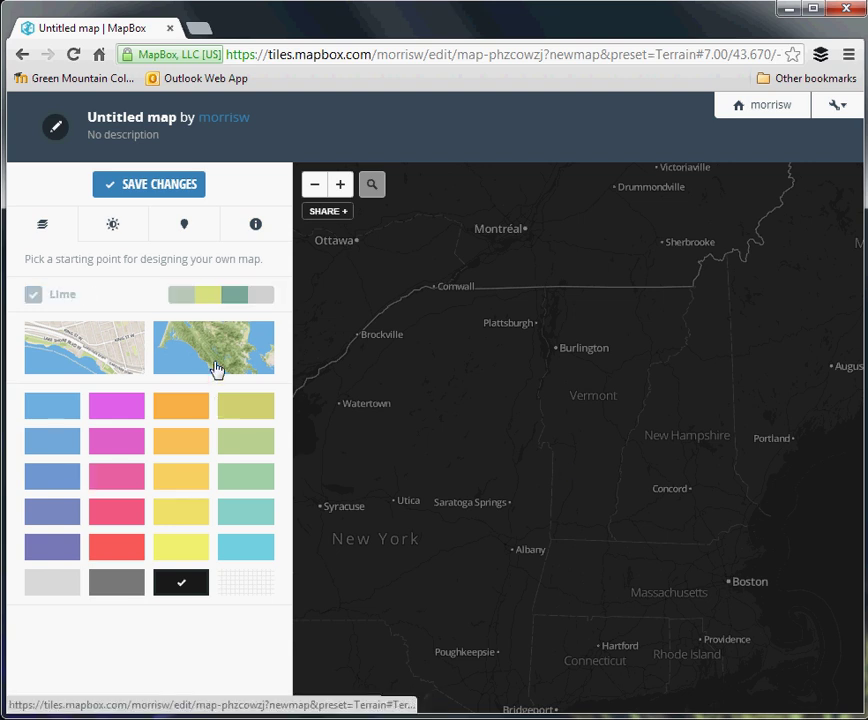
- Return to the Terrain basemap and zoom to Leavenworth Park in Syracuse
left_click(213, 348)
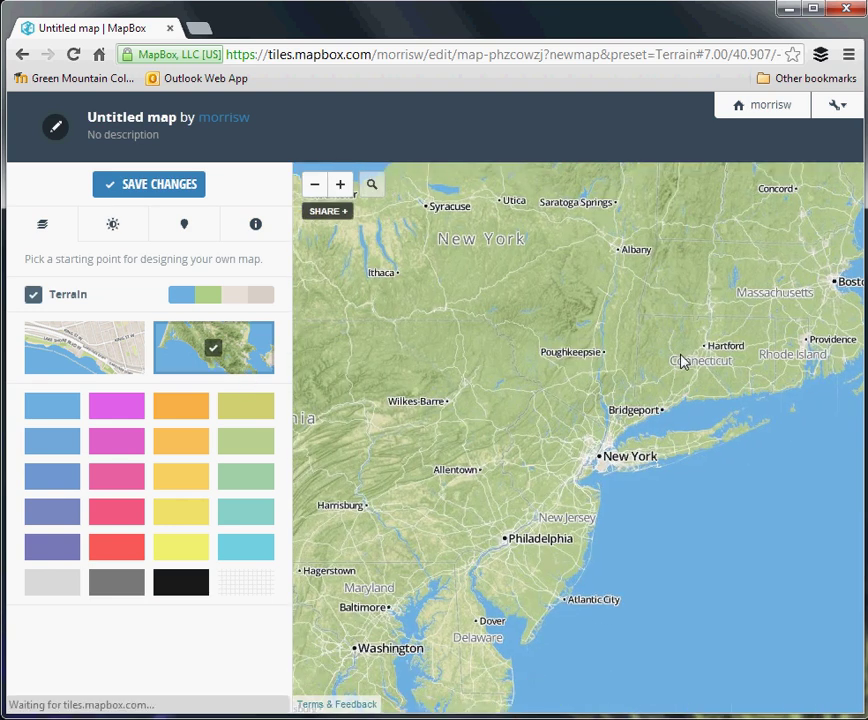
mouse_move(432, 592)
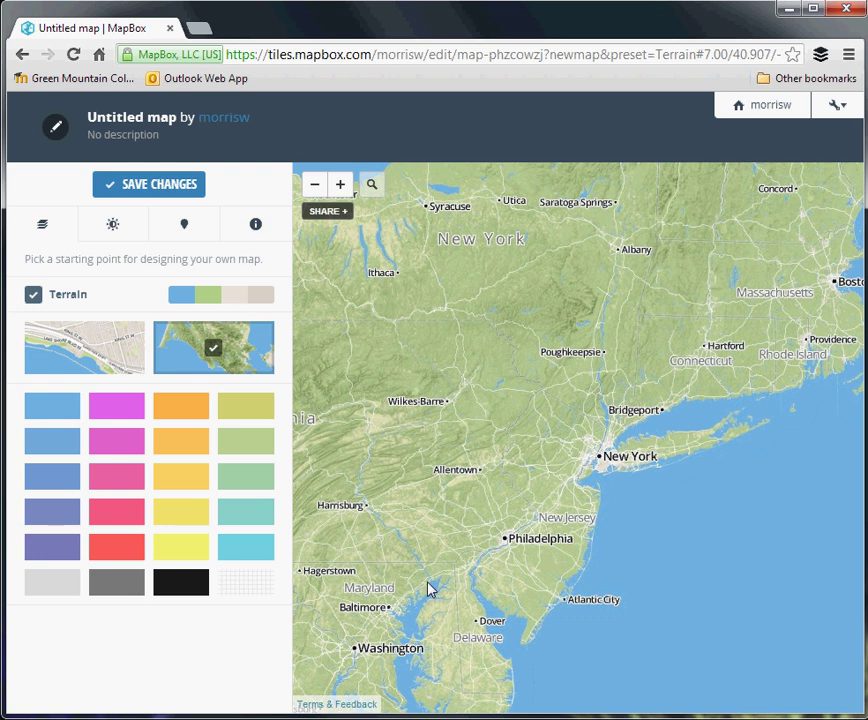
mouse_move(426, 584)
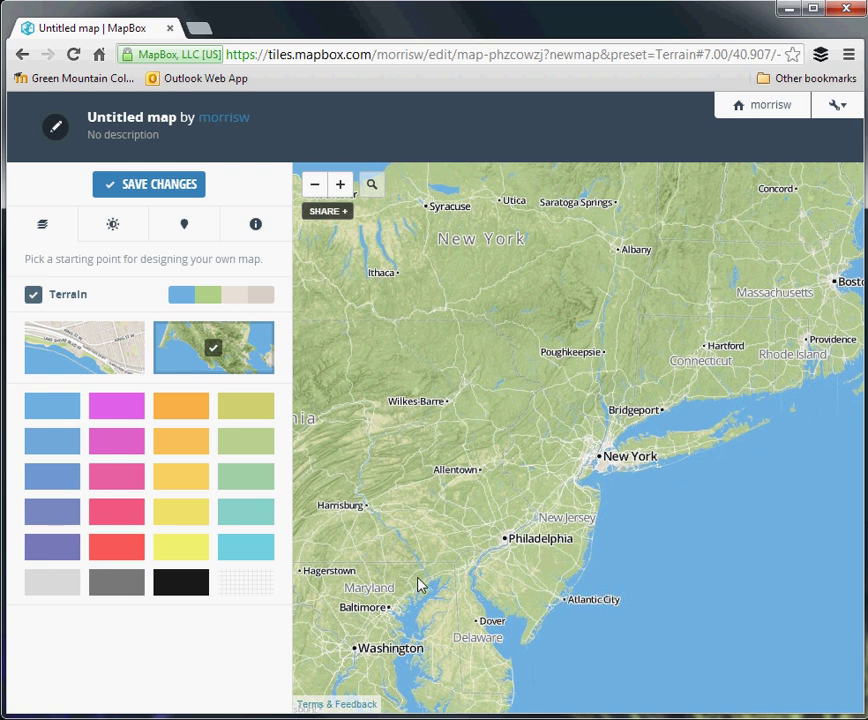
mouse_move(413, 573)
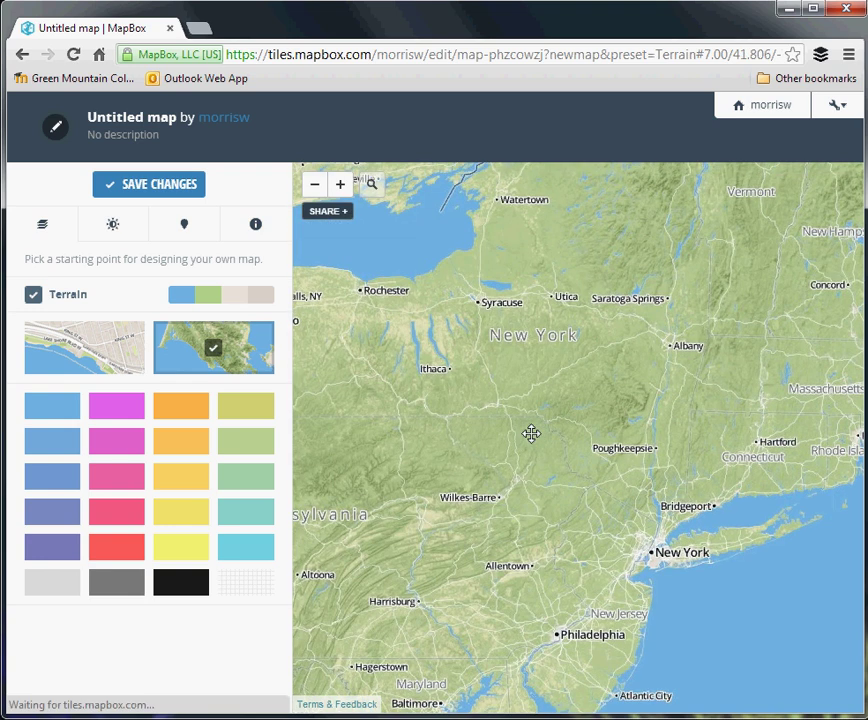
left_click_drag(532, 434, 634, 572)
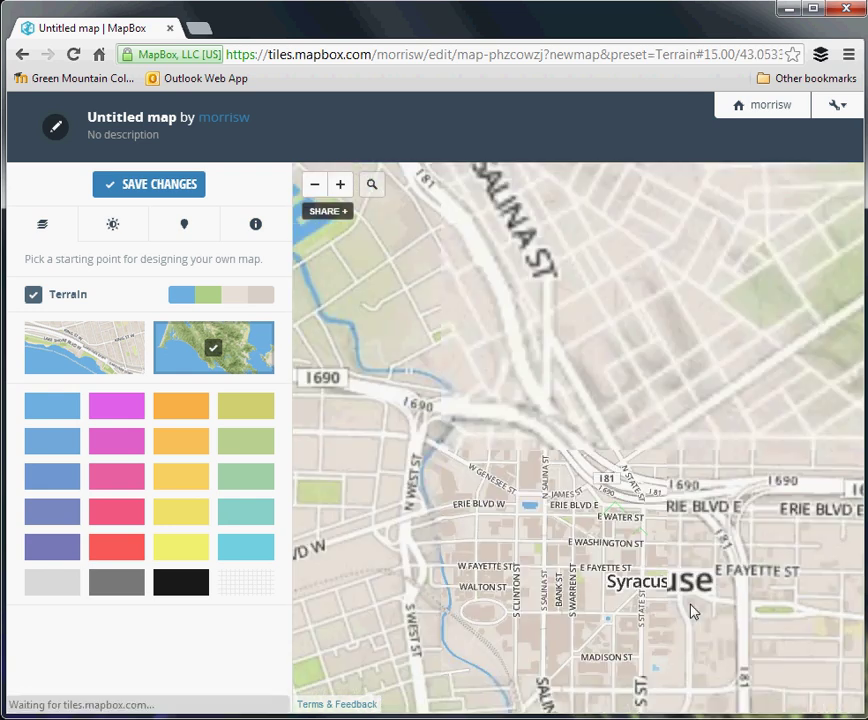
left_click(339, 184)
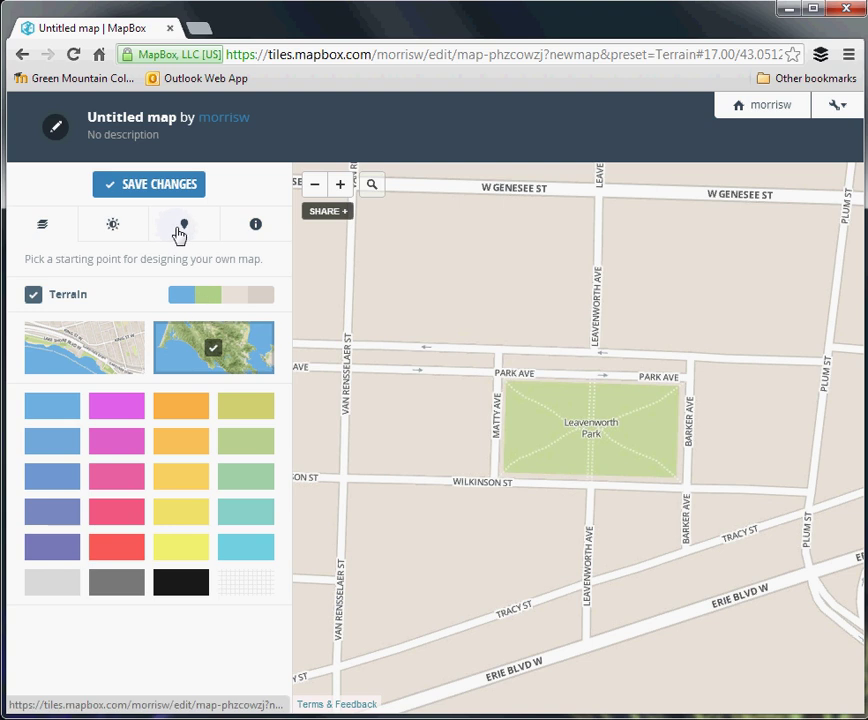
- Create a blue hollow-circle marker titled 'Jazzfest' and place it on Leavenworth Park
left_click(184, 224)
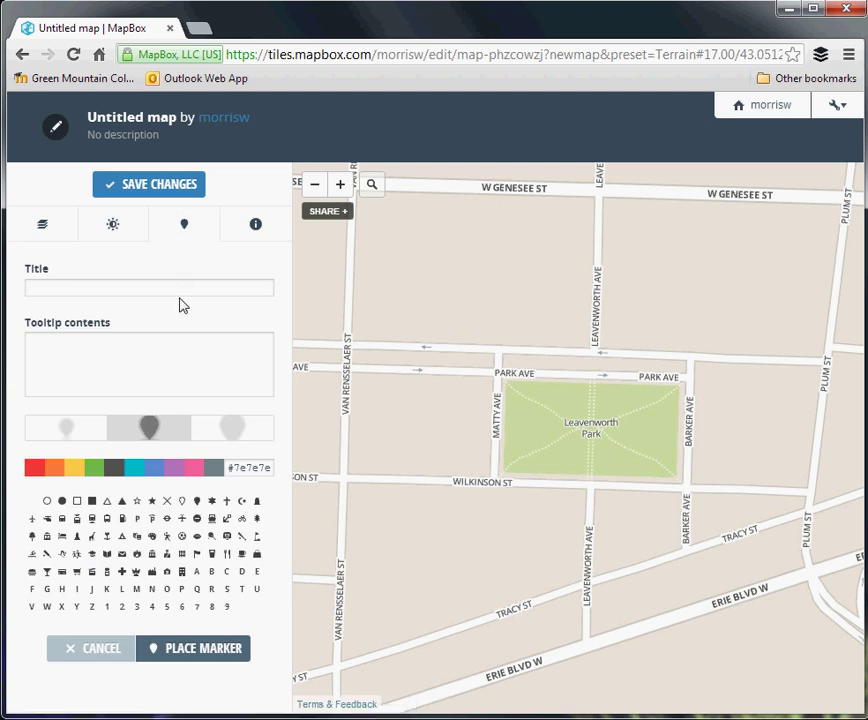
left_click(148, 288)
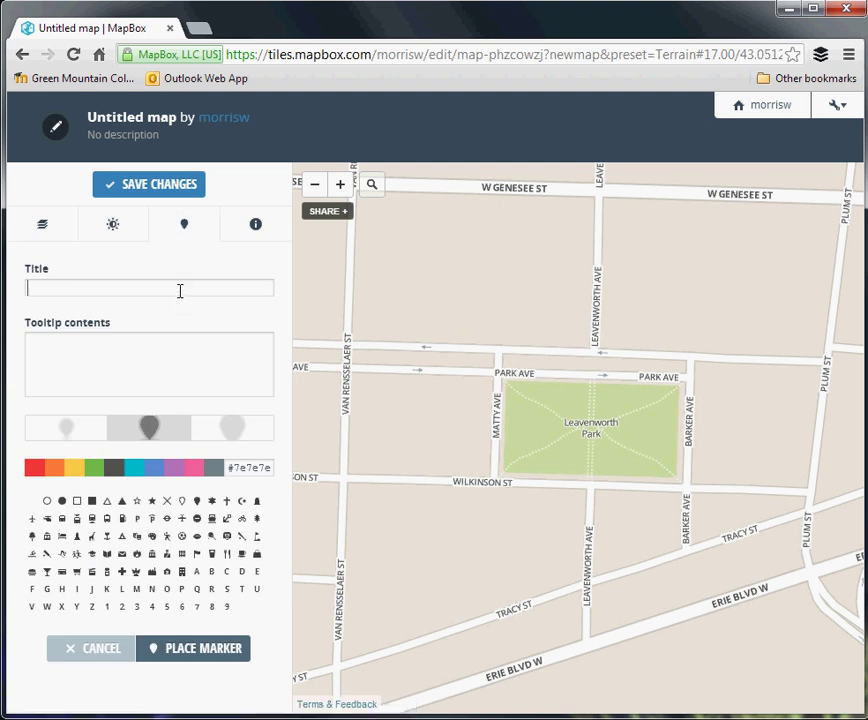
type("Jazzfest")
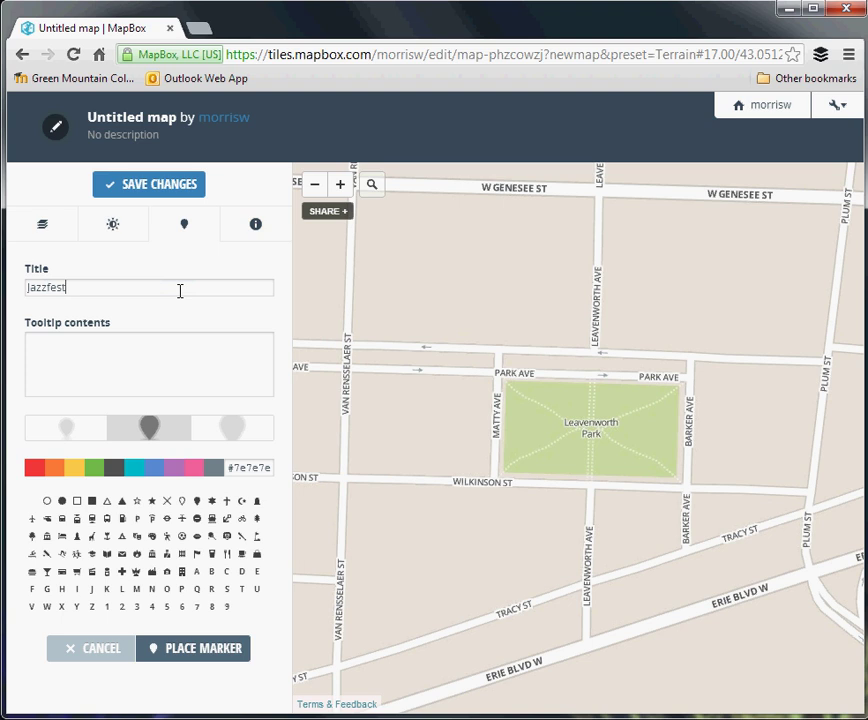
mouse_move(169, 430)
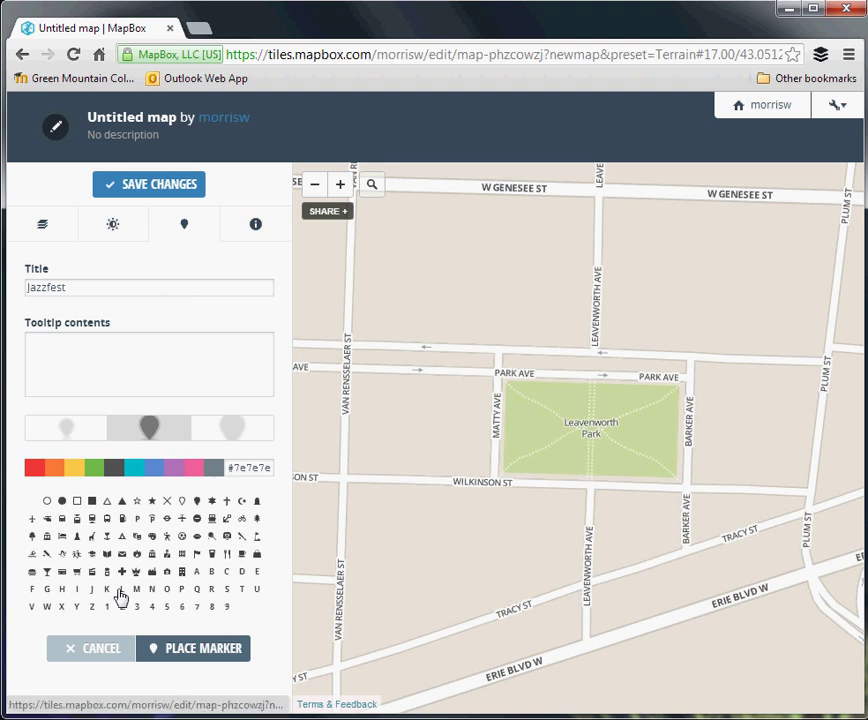
mouse_move(197, 589)
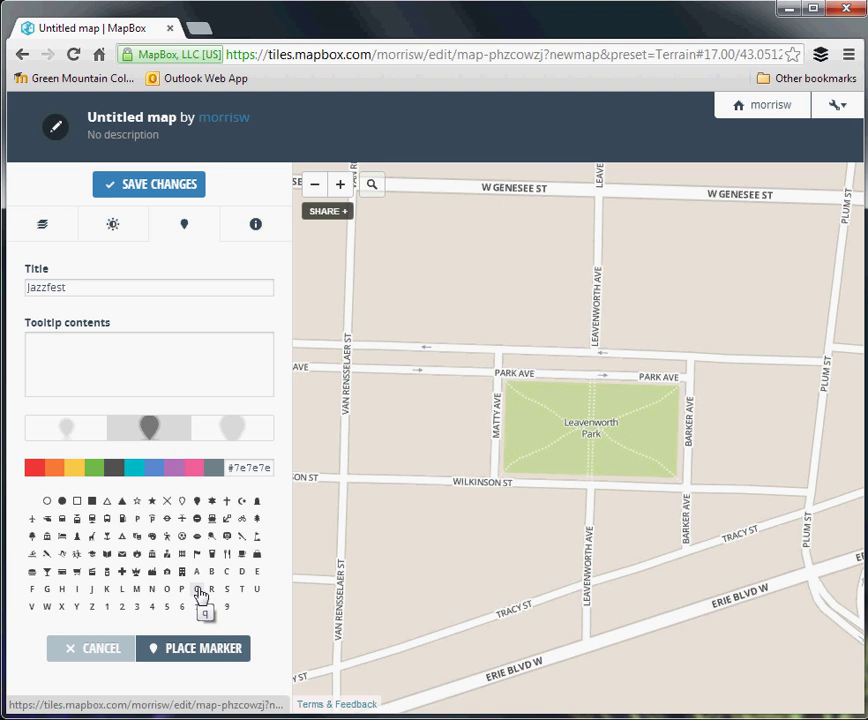
left_click(75, 467)
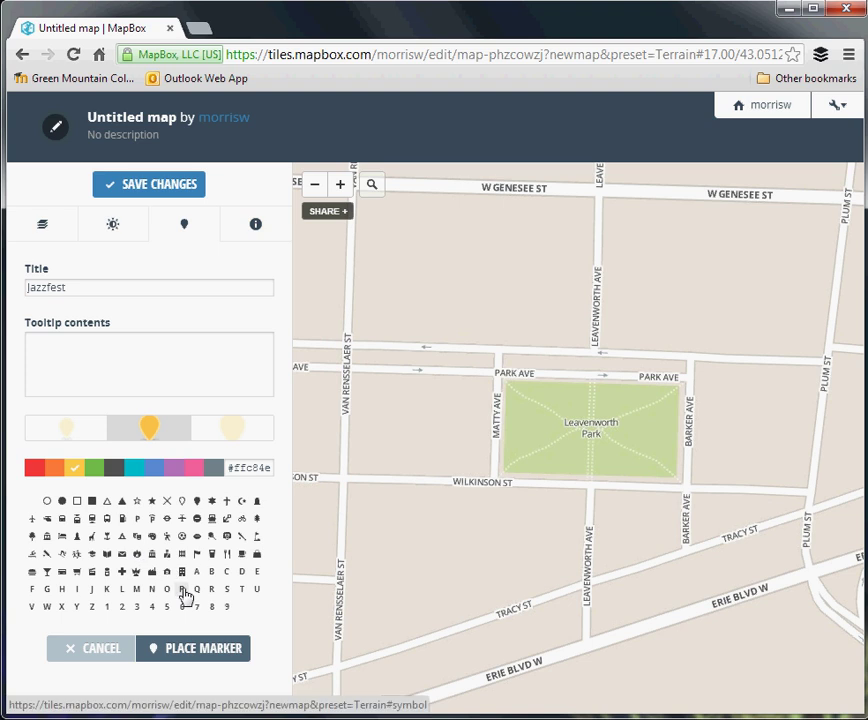
mouse_move(47, 501)
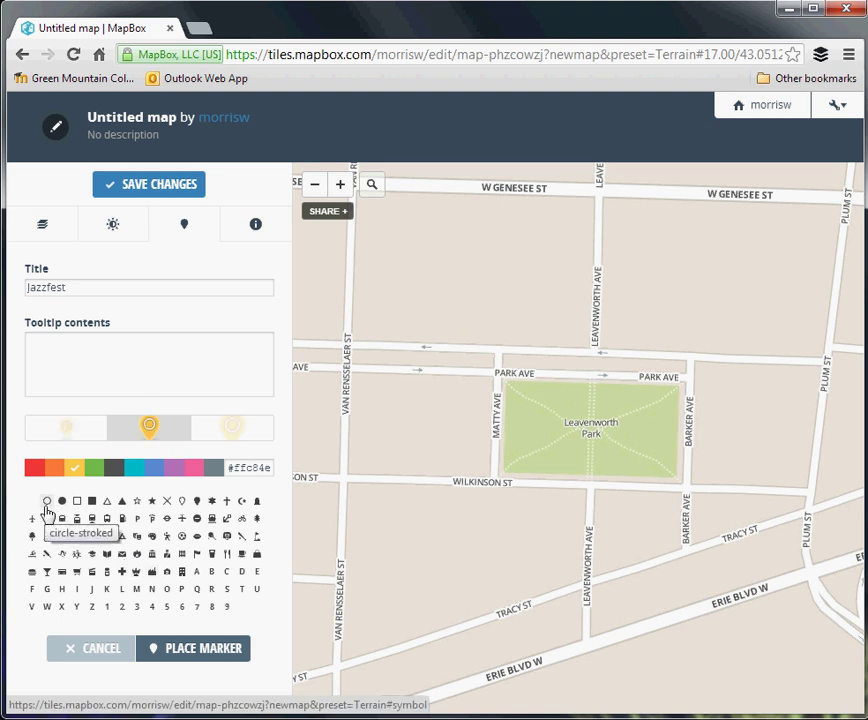
left_click(160, 467)
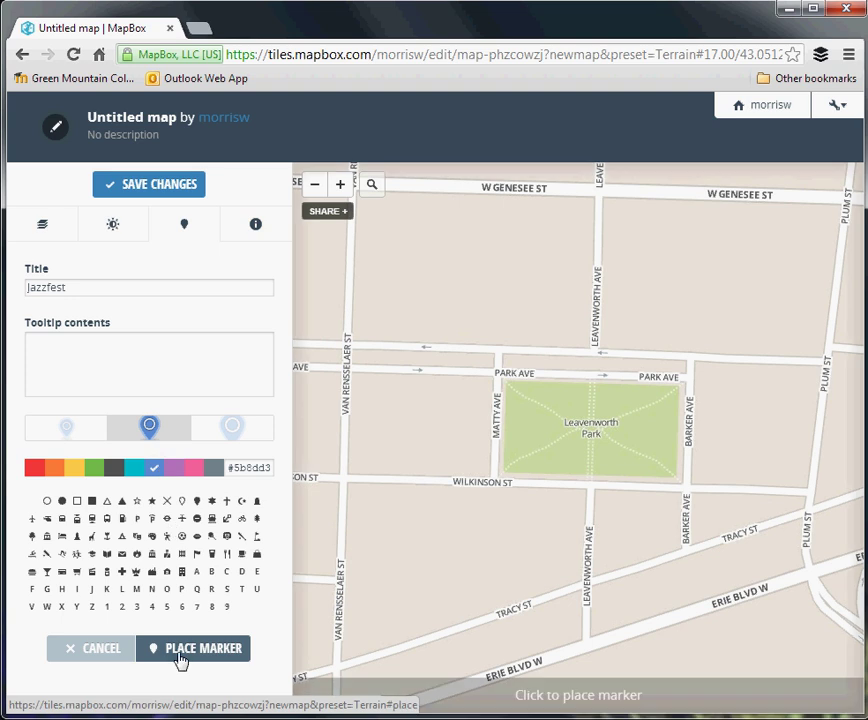
left_click(594, 410)
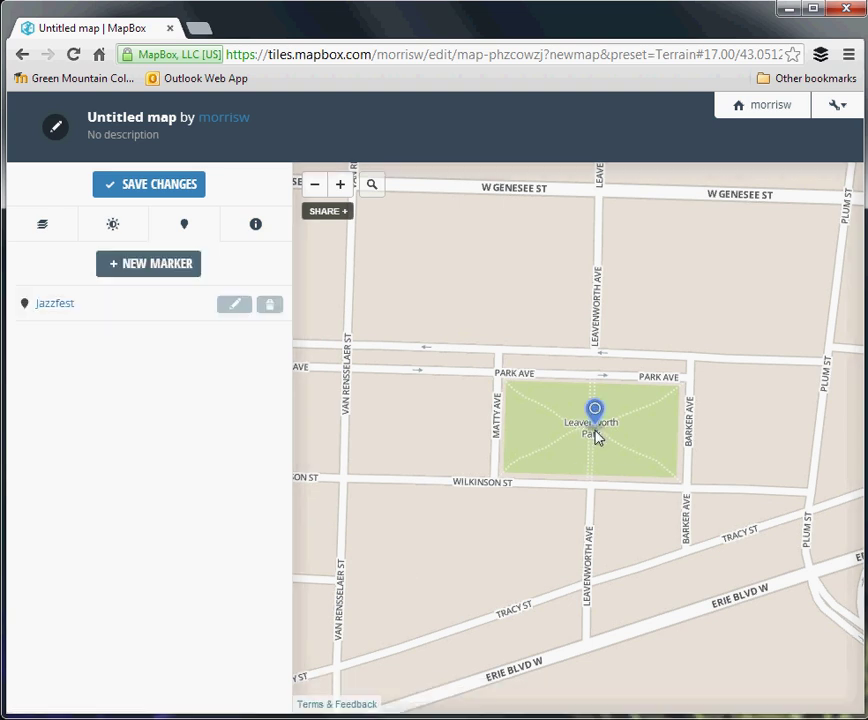
- View the Jazzfest marker's popup, then reopen the marker for editing
left_click(594, 410)
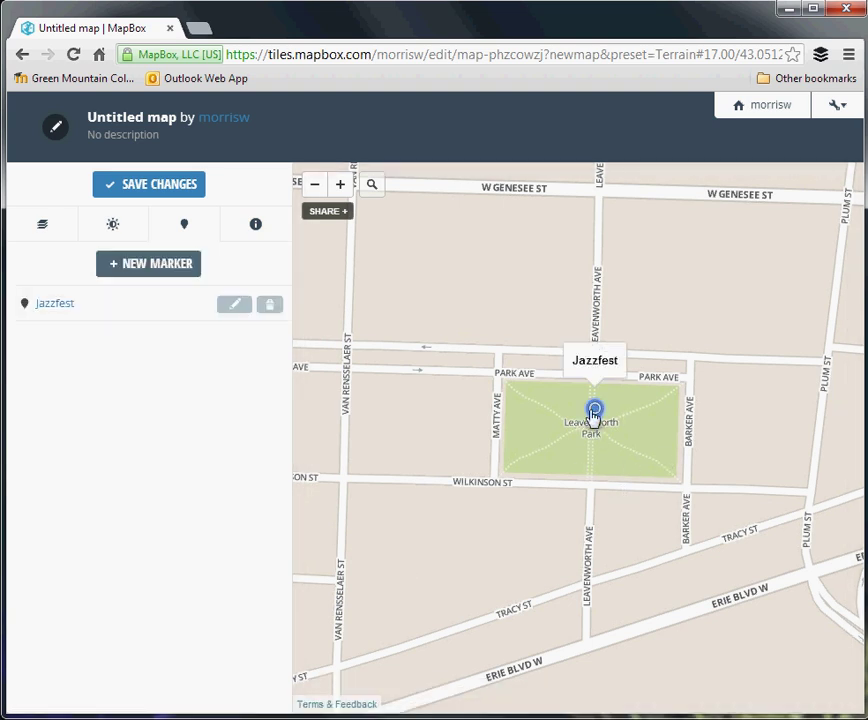
mouse_move(600, 378)
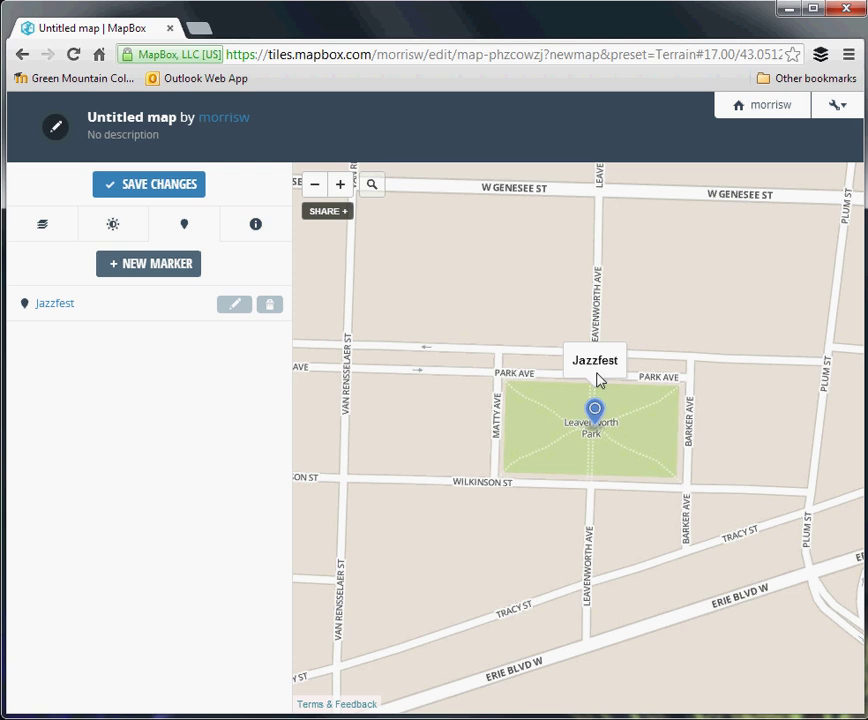
left_click(234, 304)
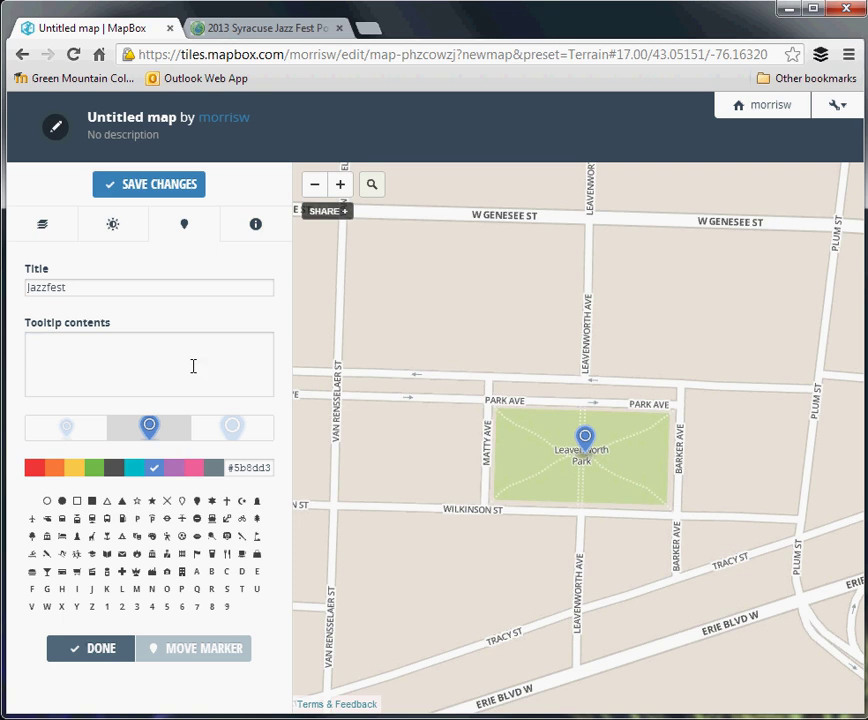
mouse_move(30, 337)
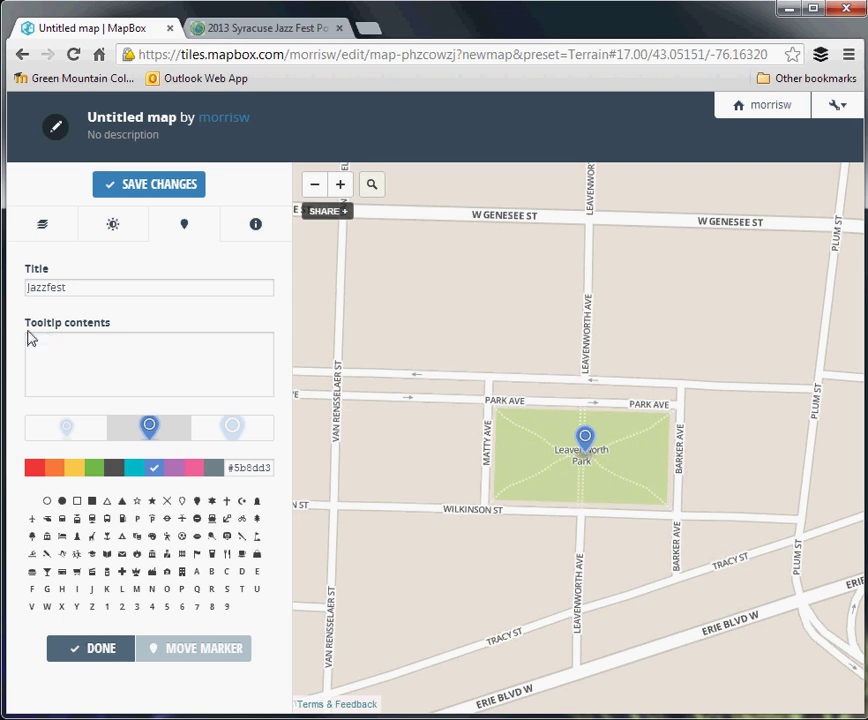
- Type a 250px-wide img tag with an empty src into the Jazzfest tooltip, then view the poster page
left_click(149, 363)
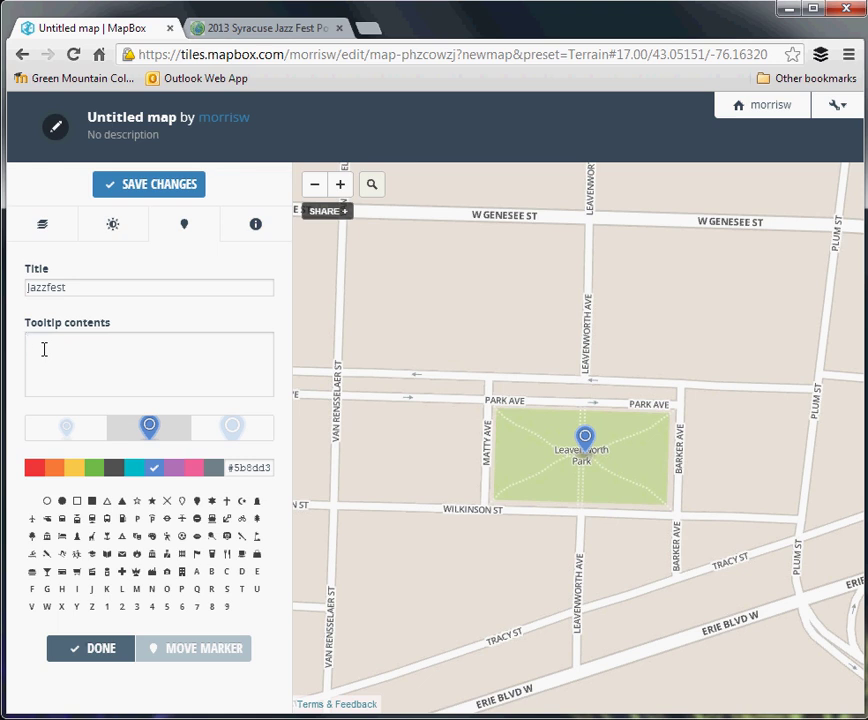
type("<img")
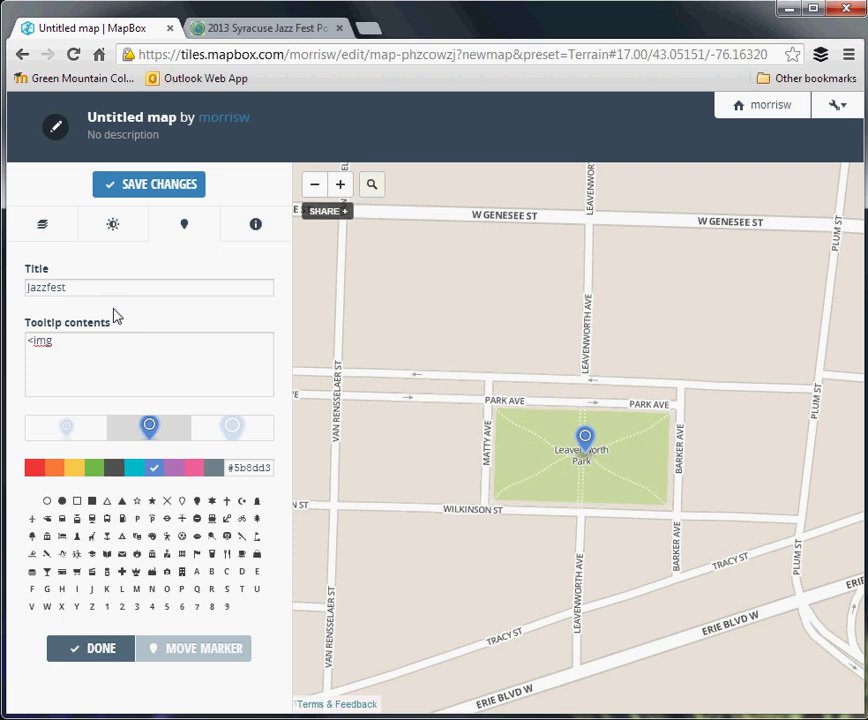
type("width")
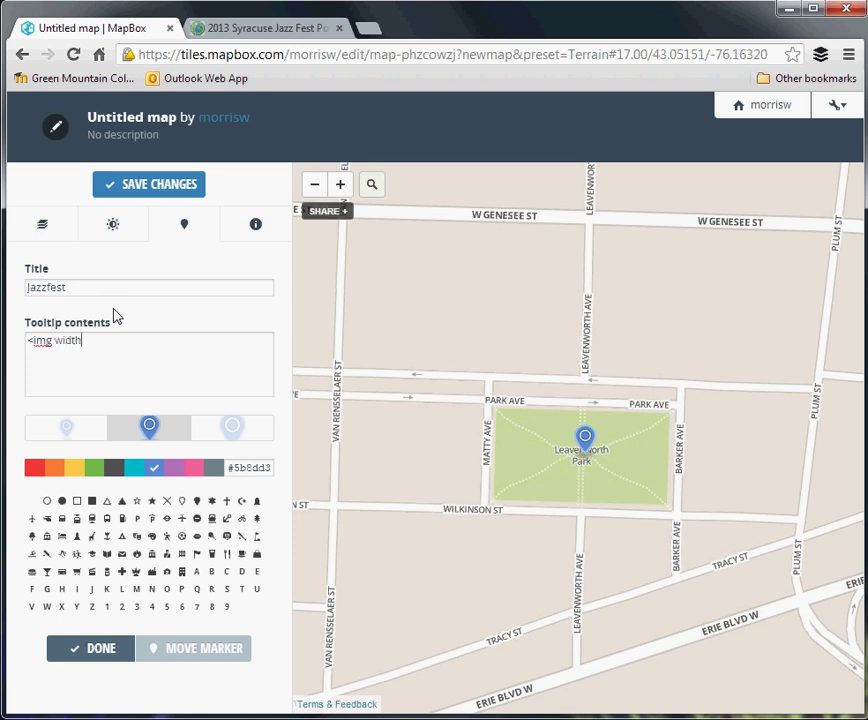
type("=")
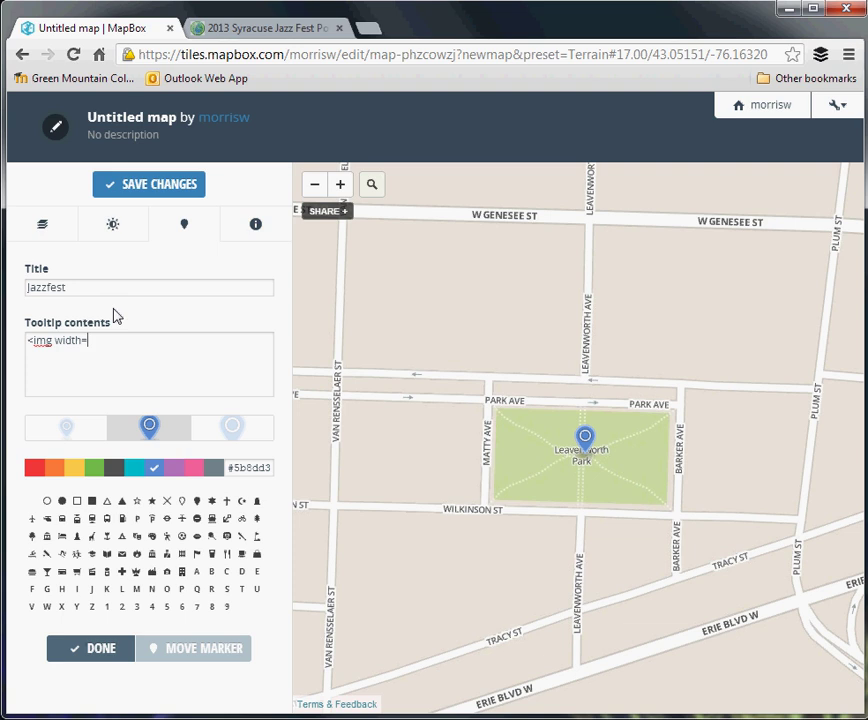
type("\"250\"")
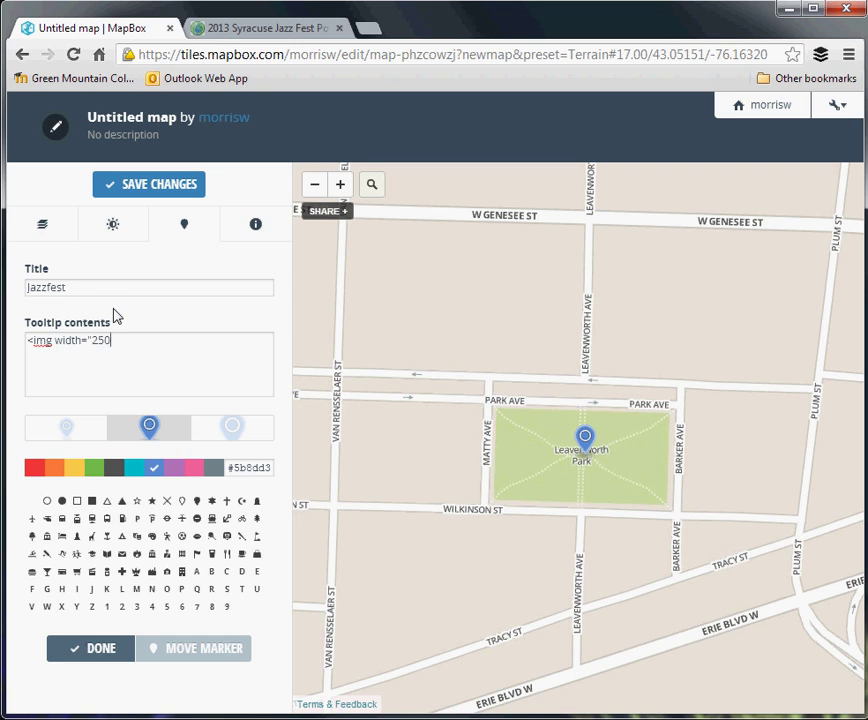
type("px\"")
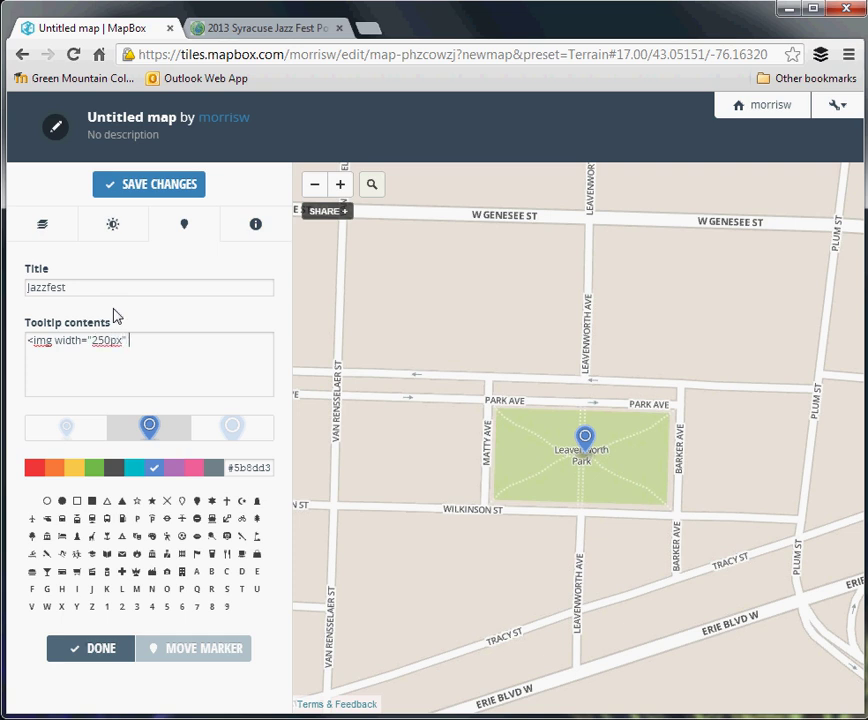
type("src=\"")
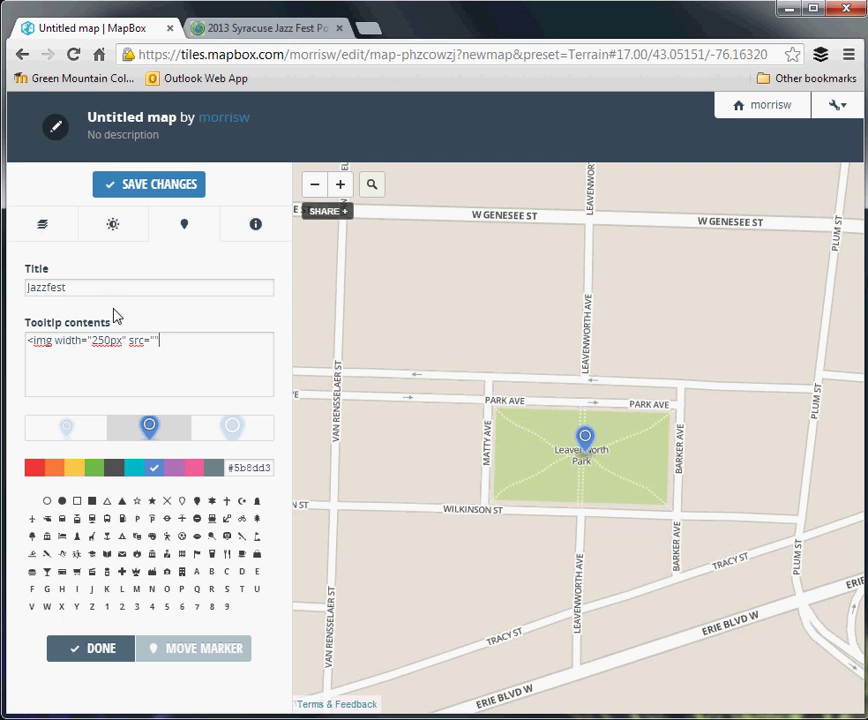
left_click(265, 28)
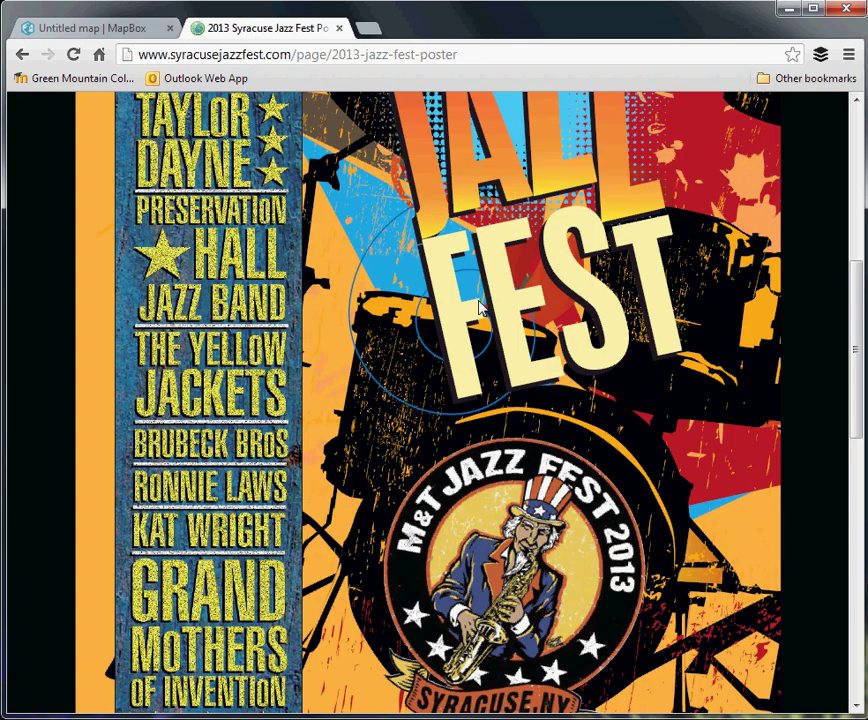
- Copy the 2013 Jazz Fest poster image URL and return to the MapBox editor
right_click(310, 290)
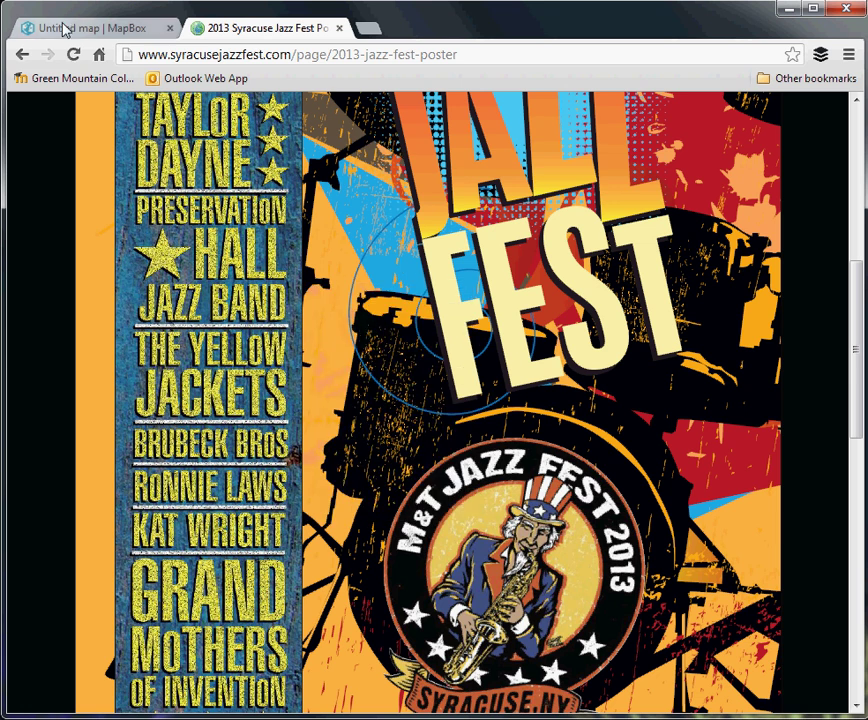
left_click(95, 28)
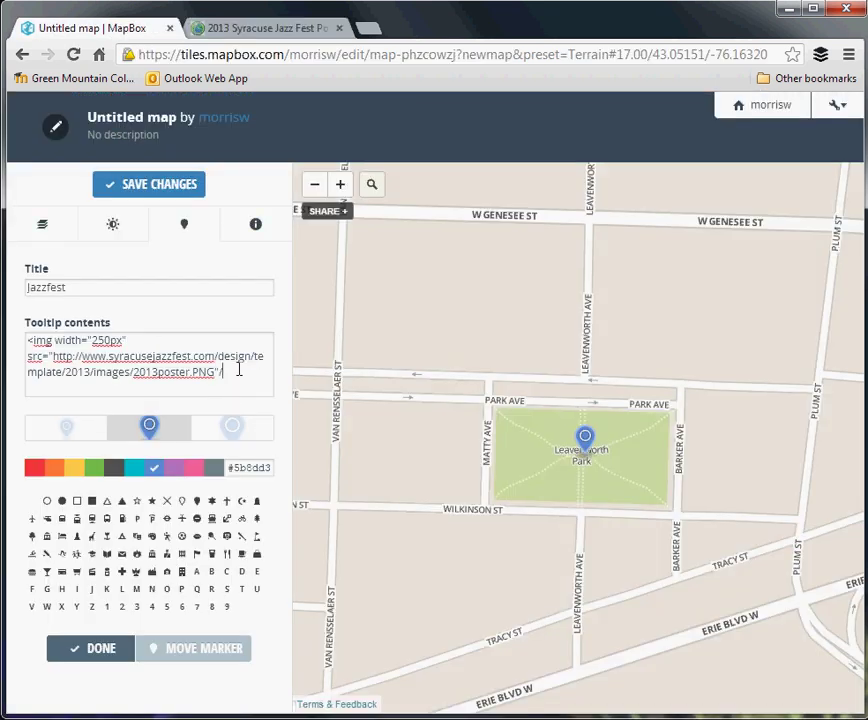
- Close the poster img tag and preview the Jazzfest popup at city and regional zoom
type(">")
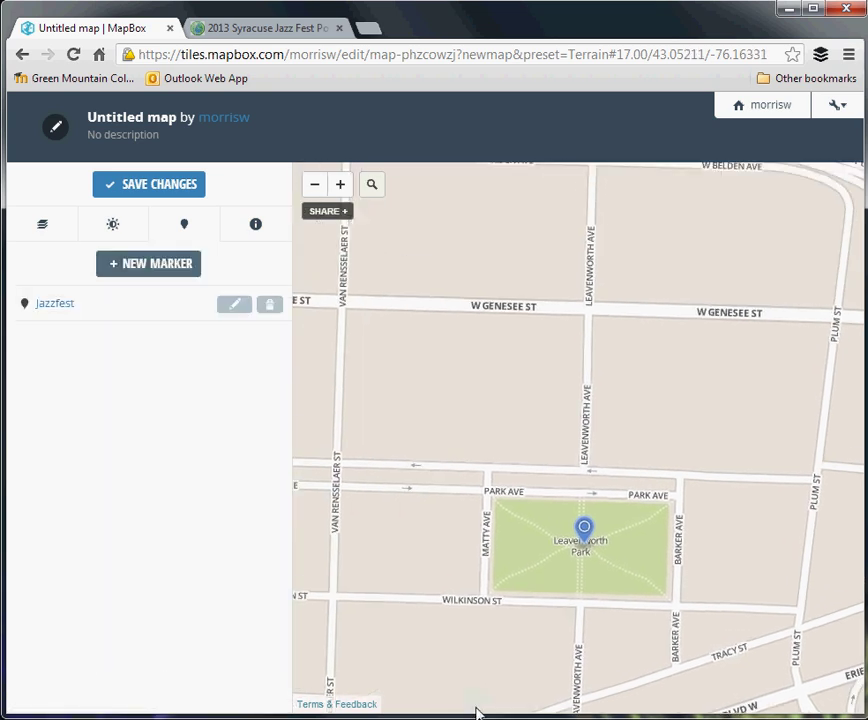
left_click(583, 528)
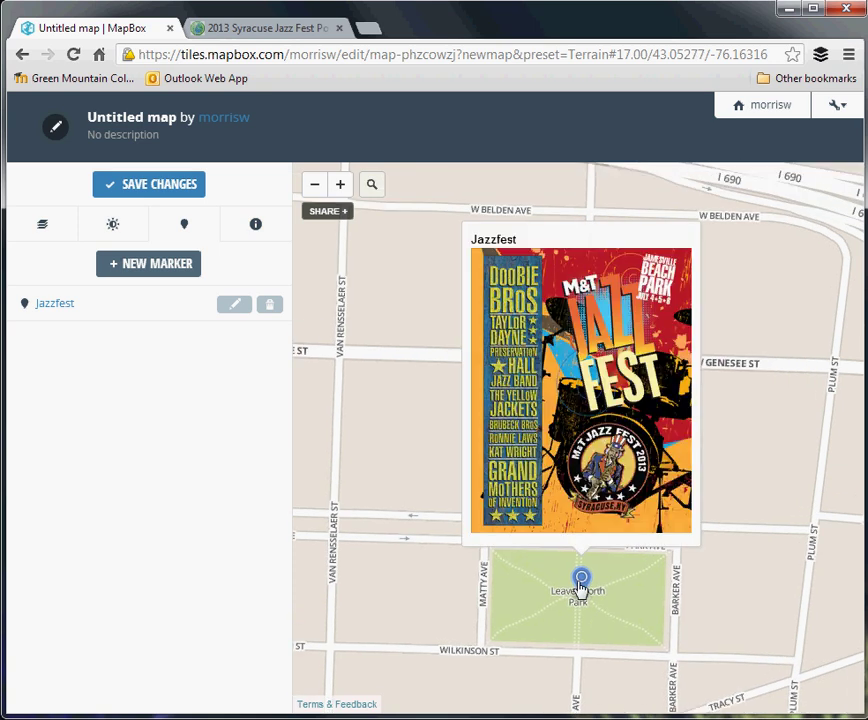
mouse_move(723, 578)
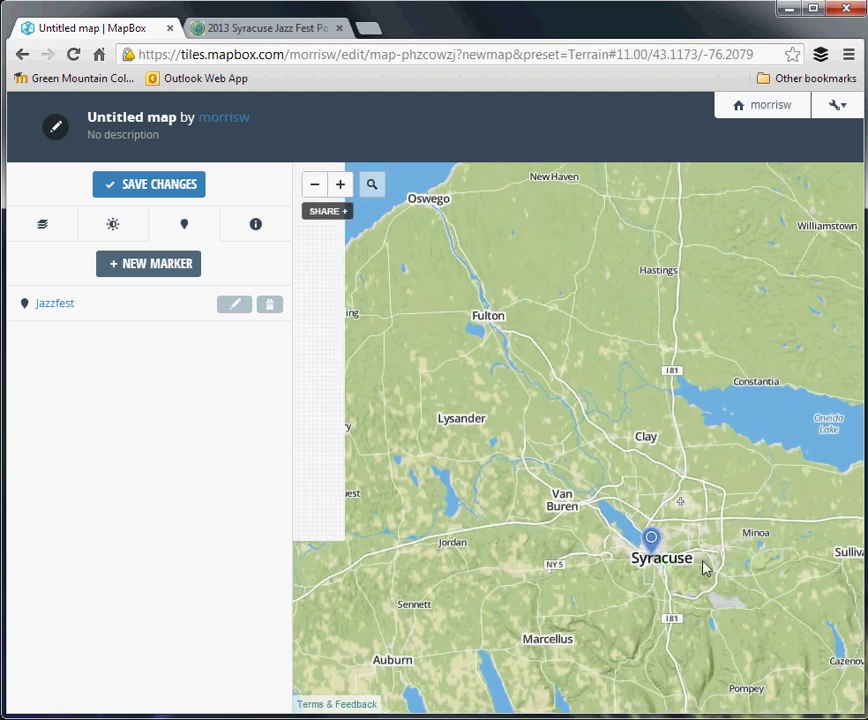
left_click(314, 184)
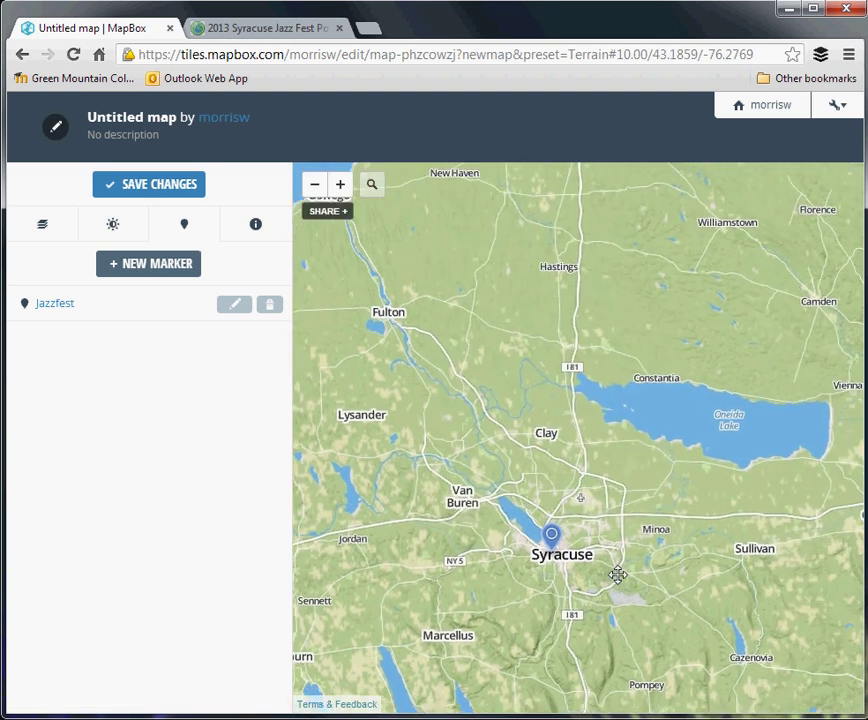
left_click(551, 535)
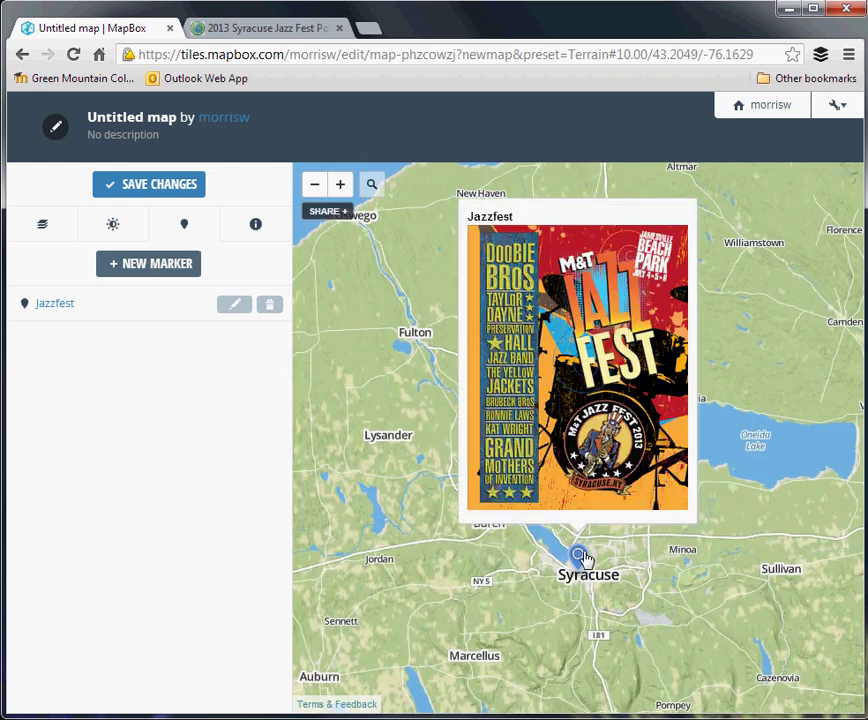
left_click(255, 224)
type("Jazzfest Locator")
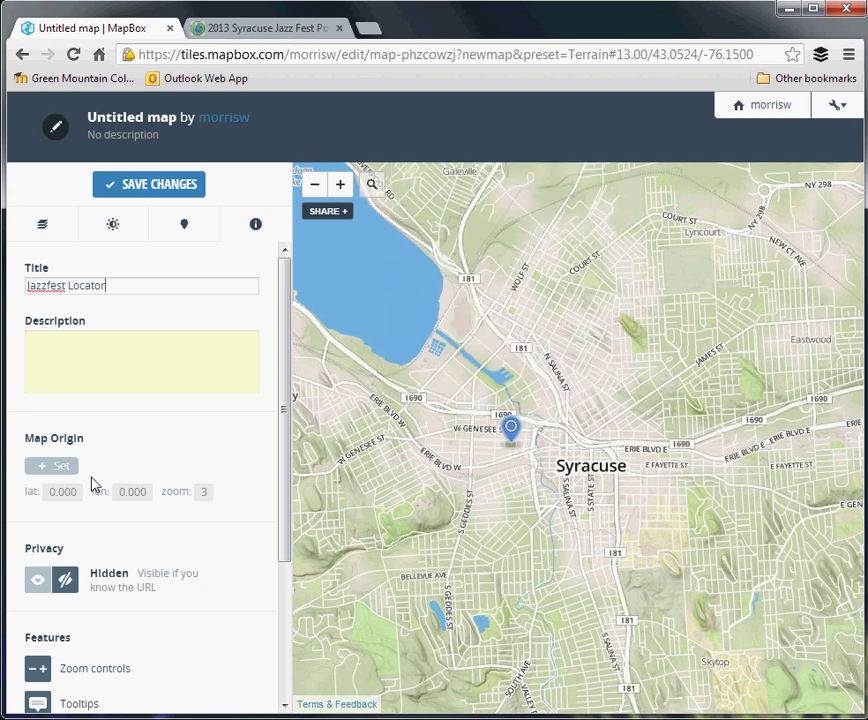
- Set the map origin to 43.05, -76.15 at zoom 13, make it Public, and save
left_click(51, 465)
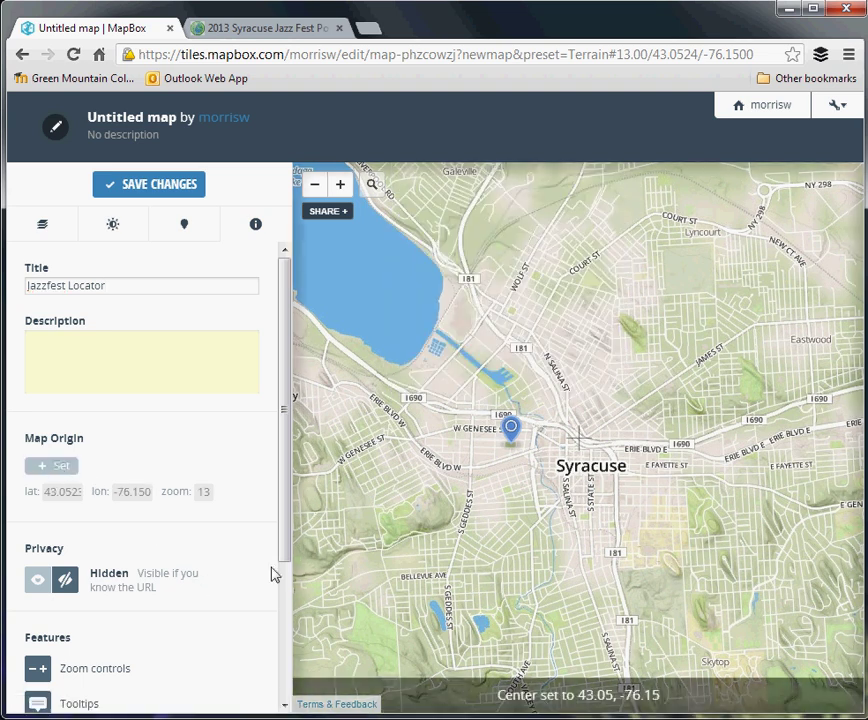
mouse_move(670, 682)
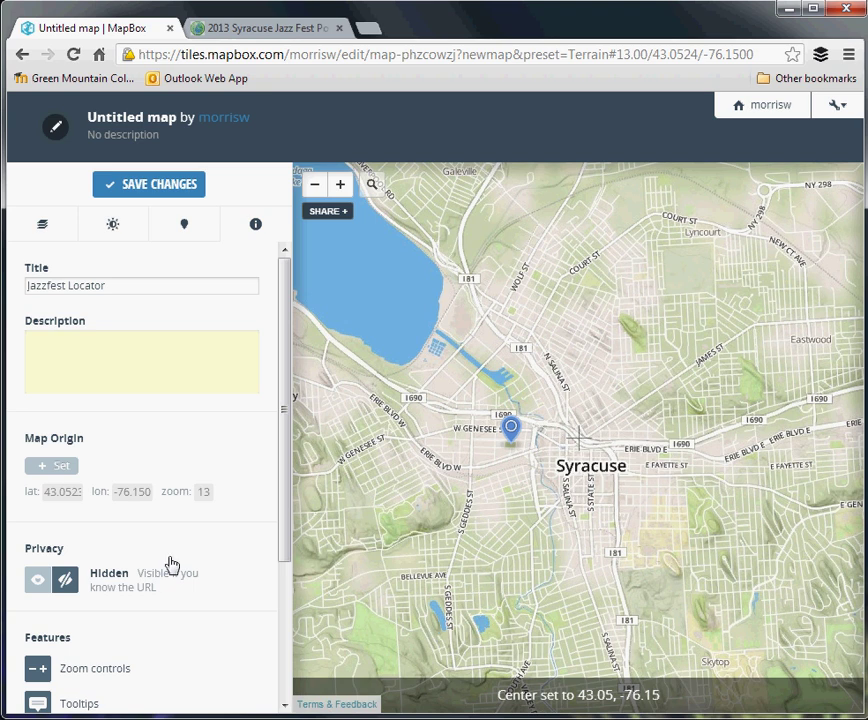
scroll("down", 3)
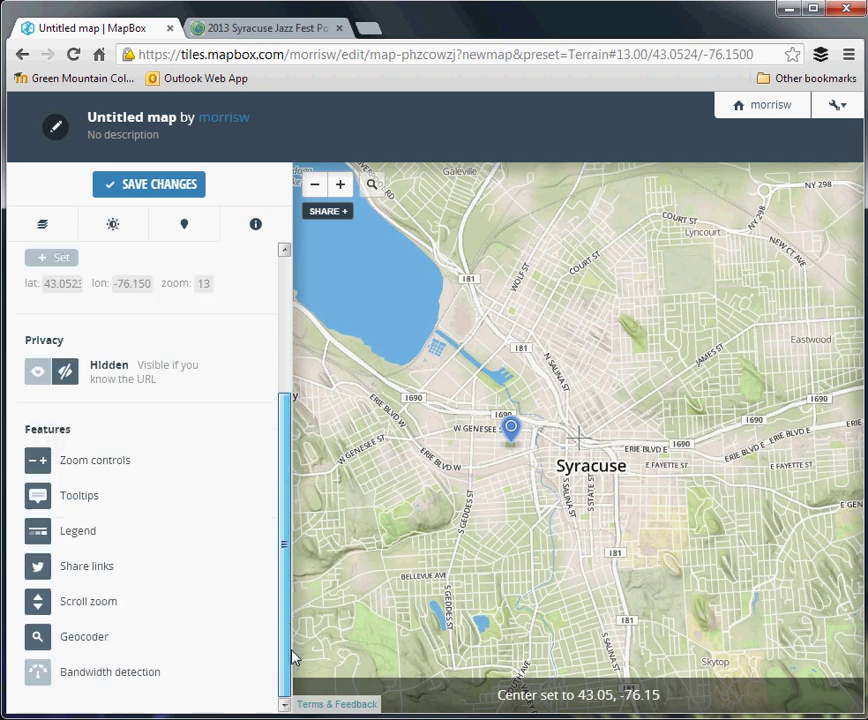
left_click(37, 371)
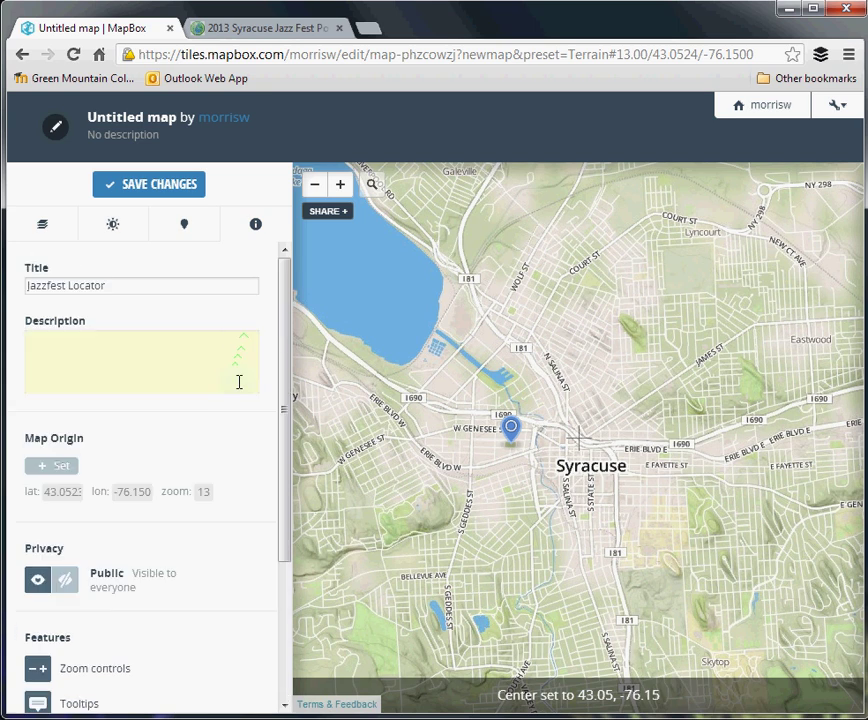
left_click(148, 184)
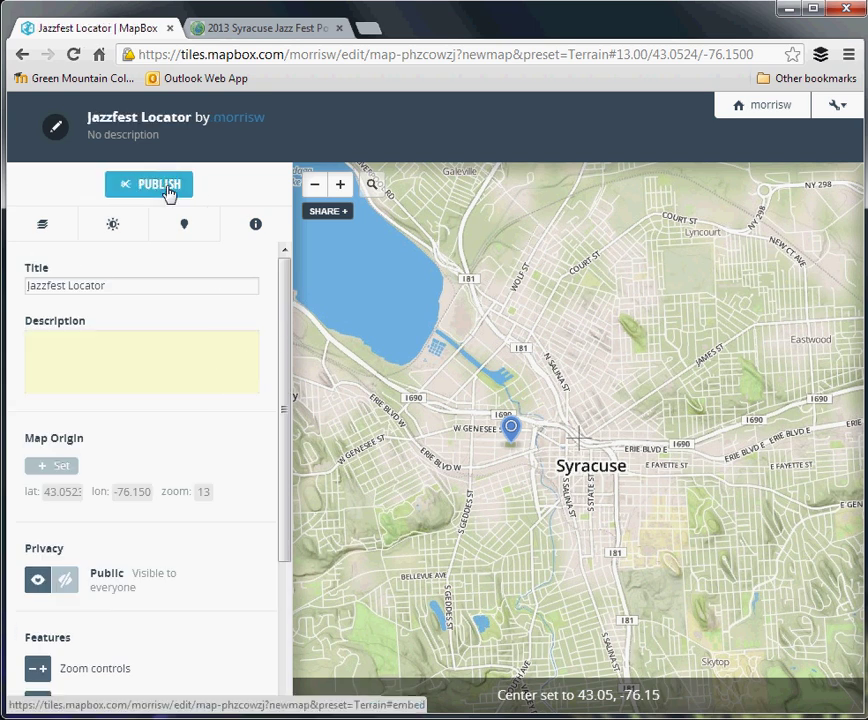
- Publish the map and select its shareable link
left_click(149, 184)
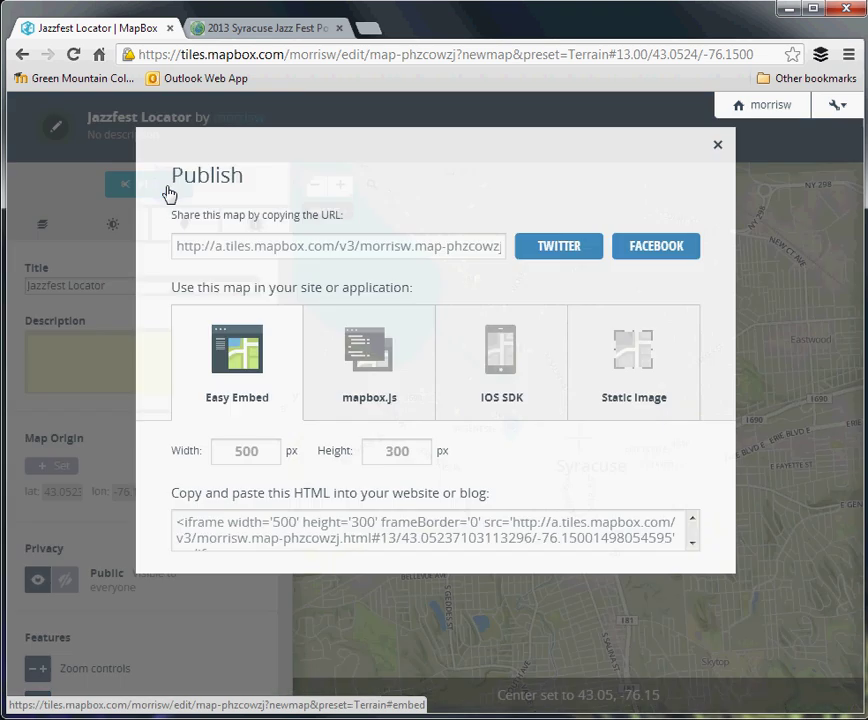
triple_click(337, 246)
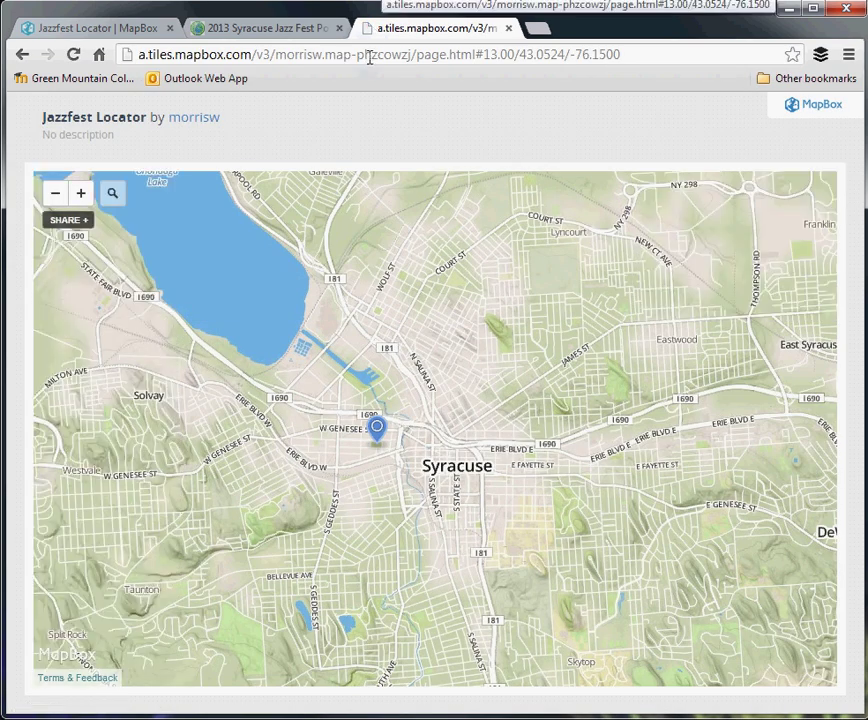
left_click(377, 427)
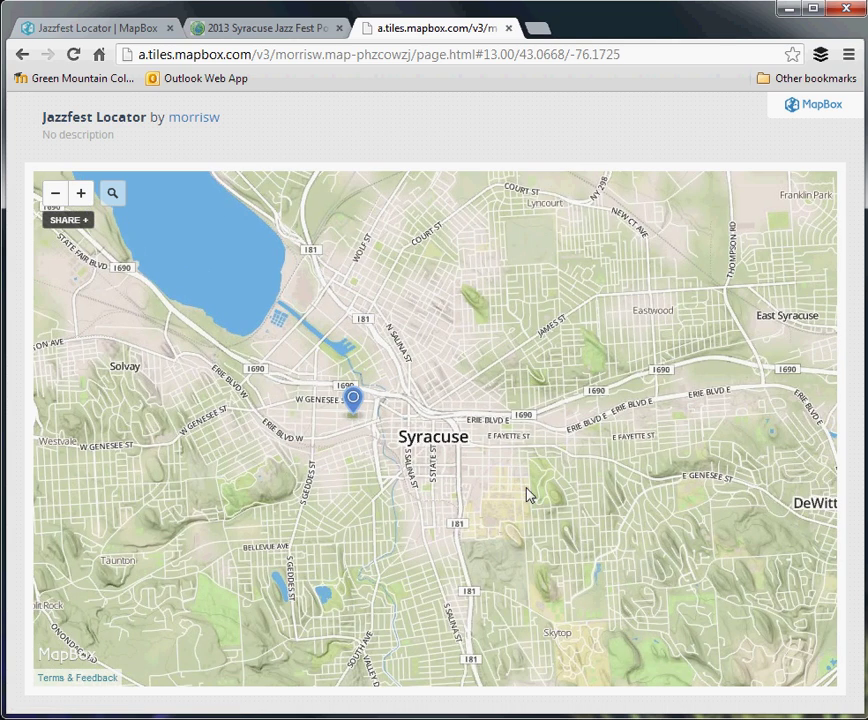
left_click(352, 397)
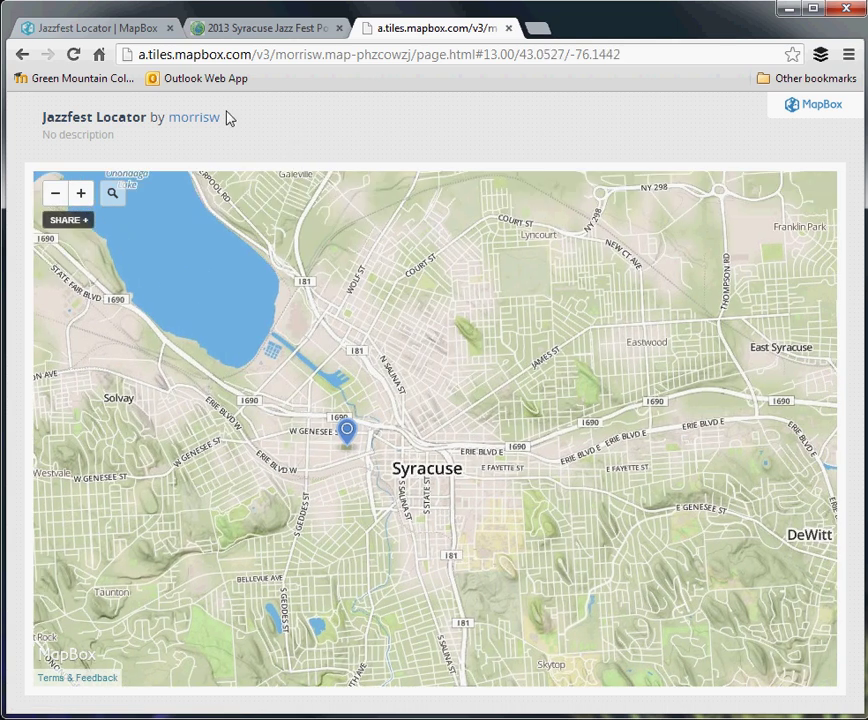
- Copy the Easy Embed HTML code and show the mapbox.js integration details
left_click(68, 219)
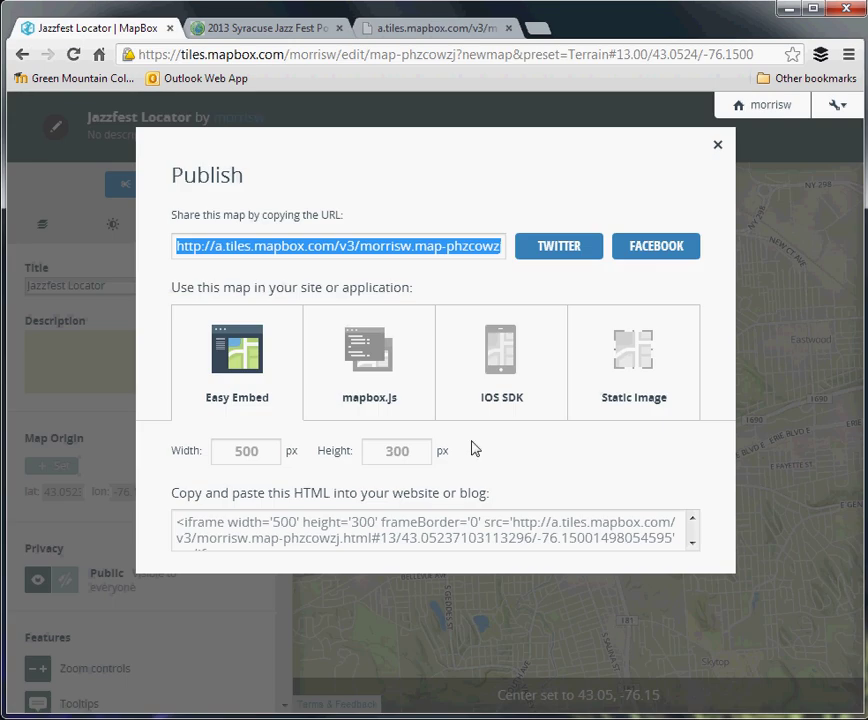
triple_click(435, 530)
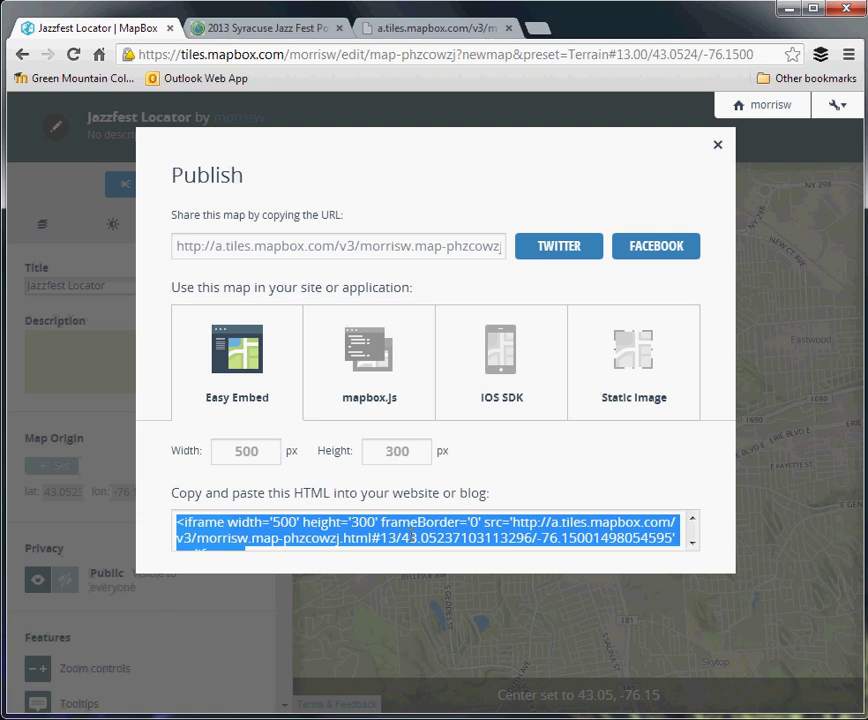
left_click(369, 360)
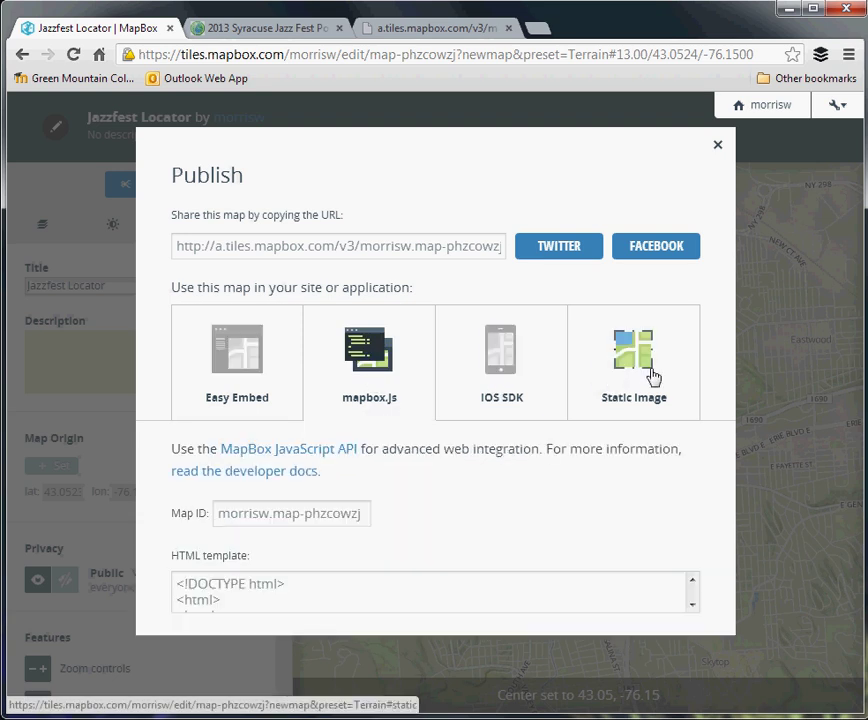
mouse_move(549, 267)
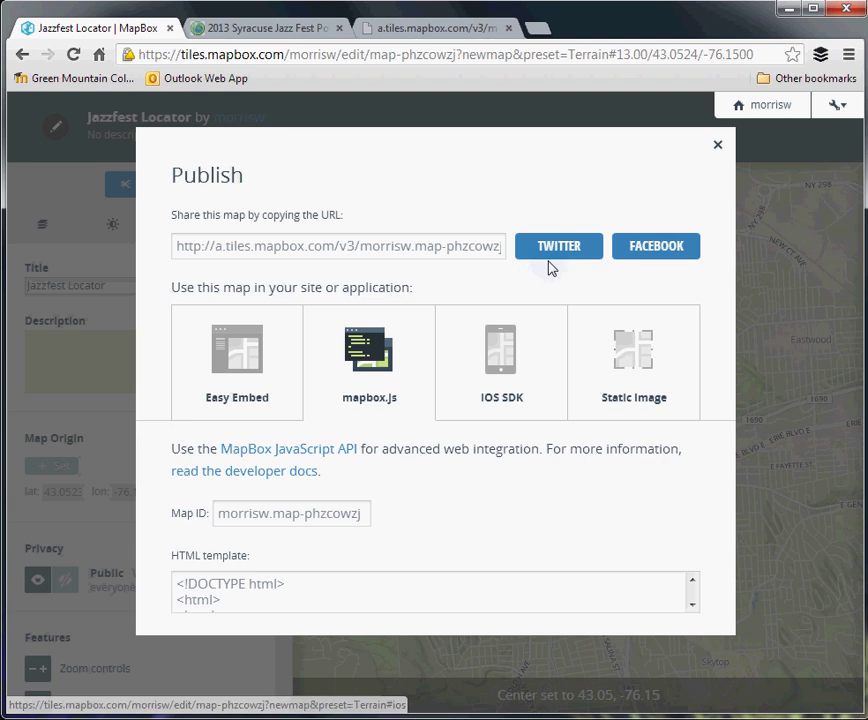
mouse_move(655, 246)
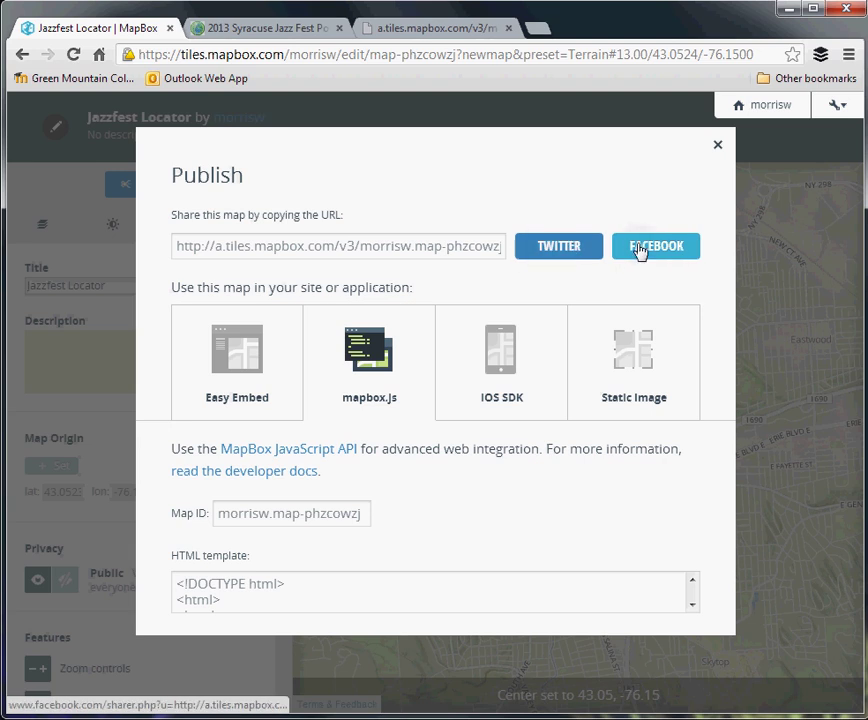
- Share the Jazzfest Locator map link on Facebook
left_click(655, 246)
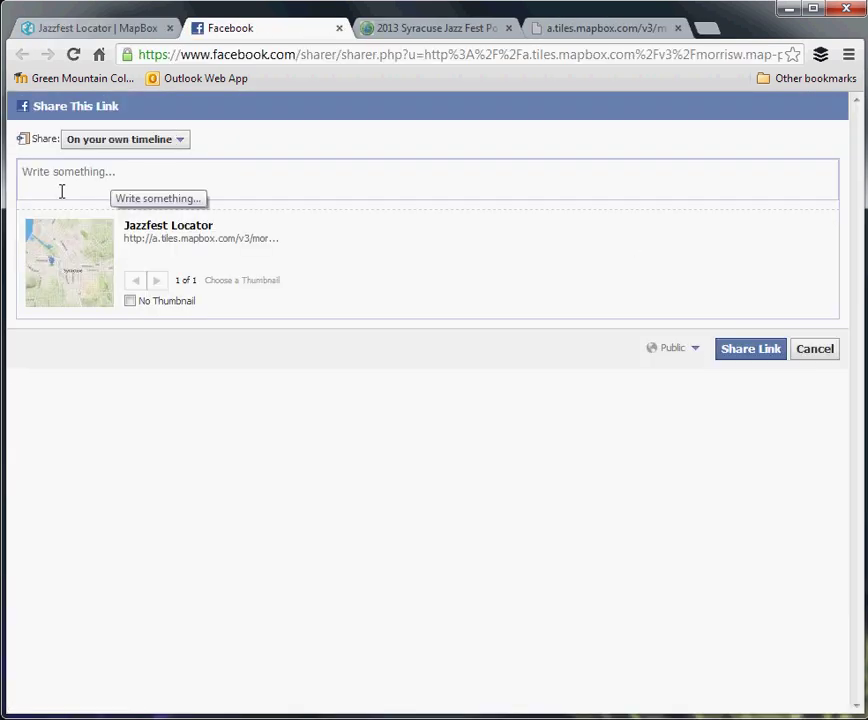
mouse_move(814, 349)
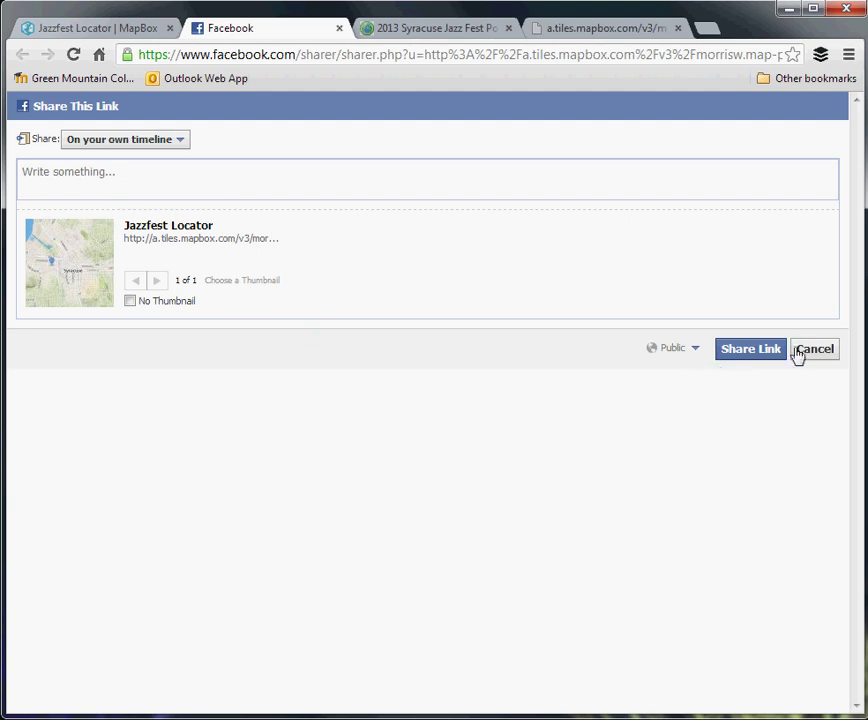
mouse_move(805, 355)
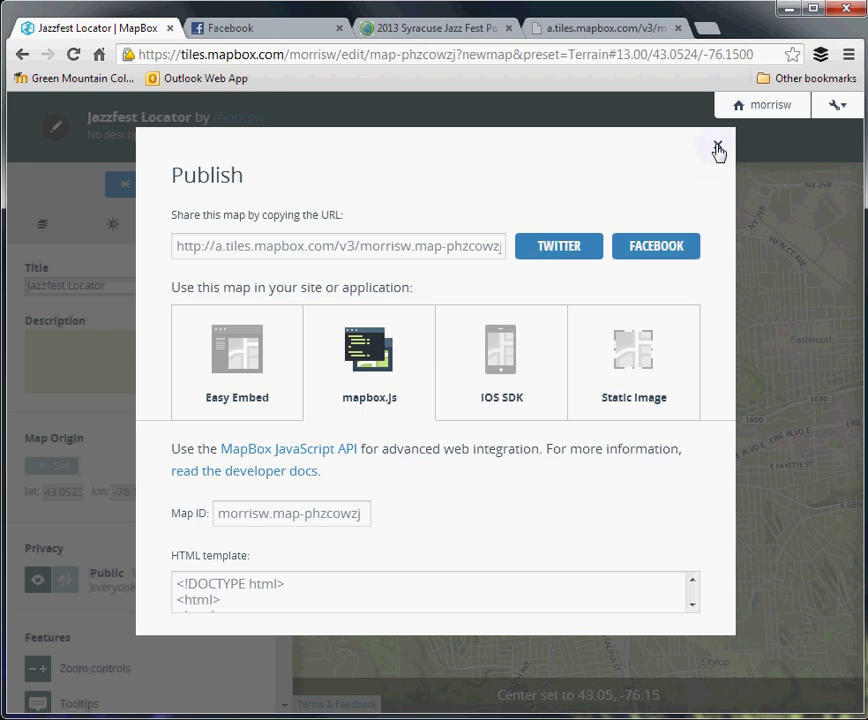
- Close the publish window, open the layer styling options and zoom in near the marker
left_click(718, 150)
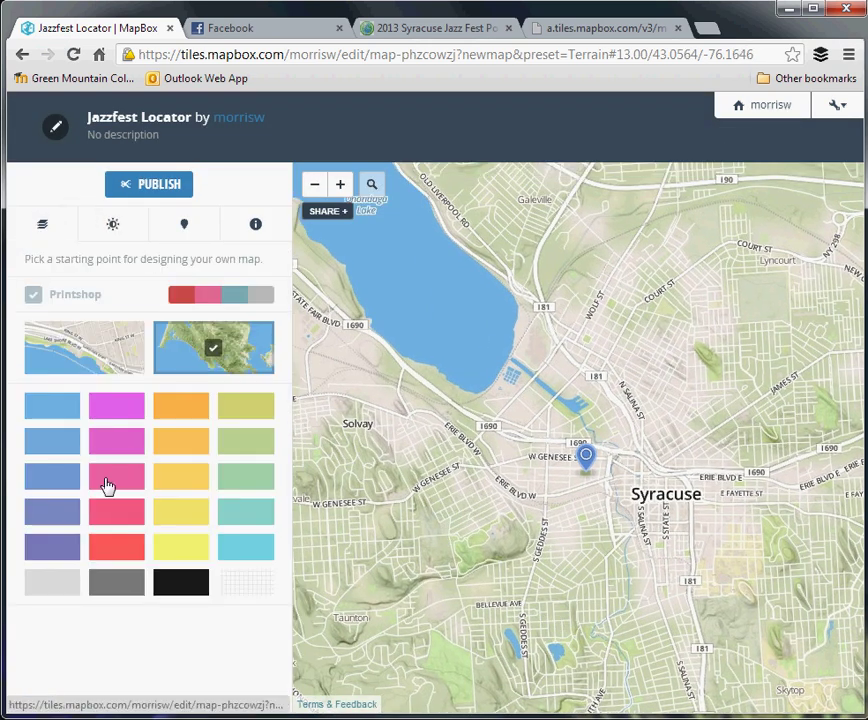
left_click(213, 348)
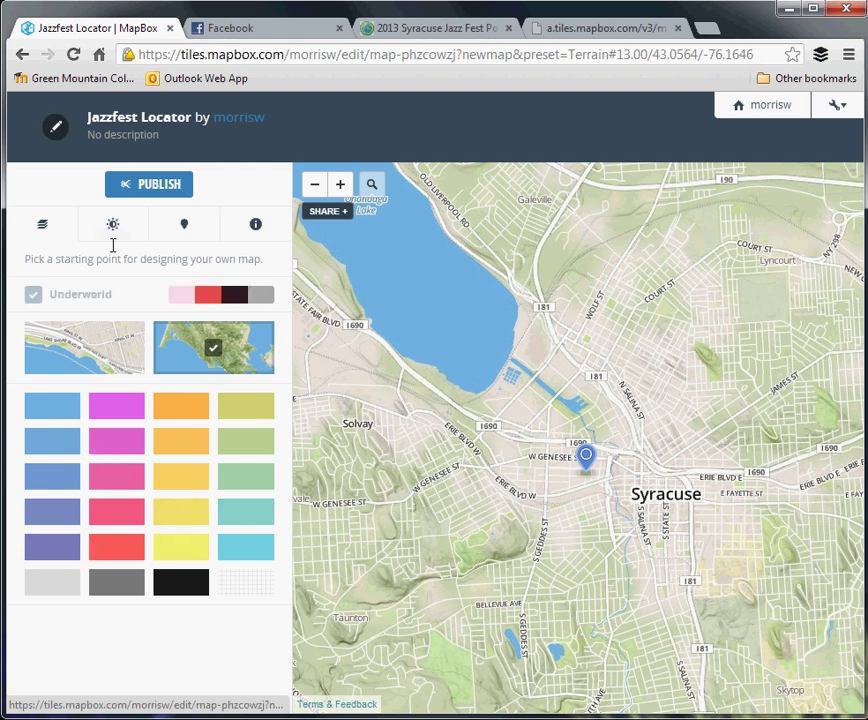
left_click(112, 224)
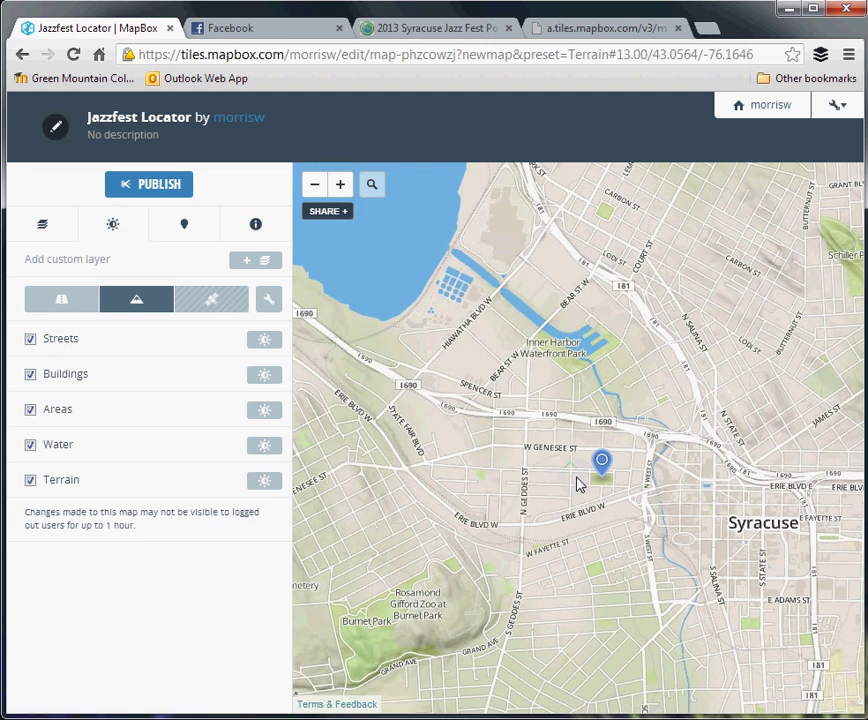
left_click(340, 184)
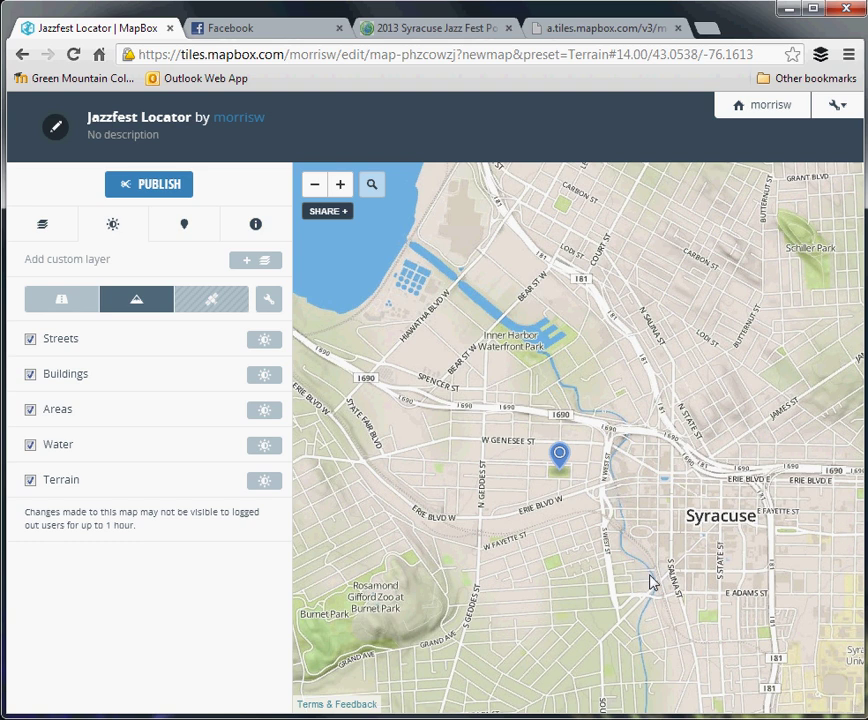
mouse_move(653, 592)
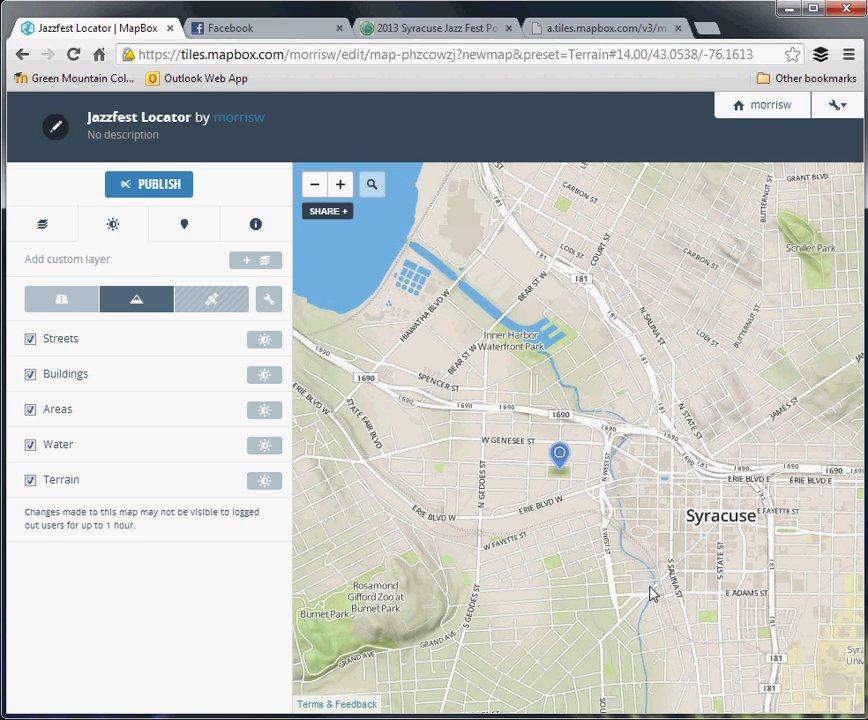
mouse_move(648, 594)
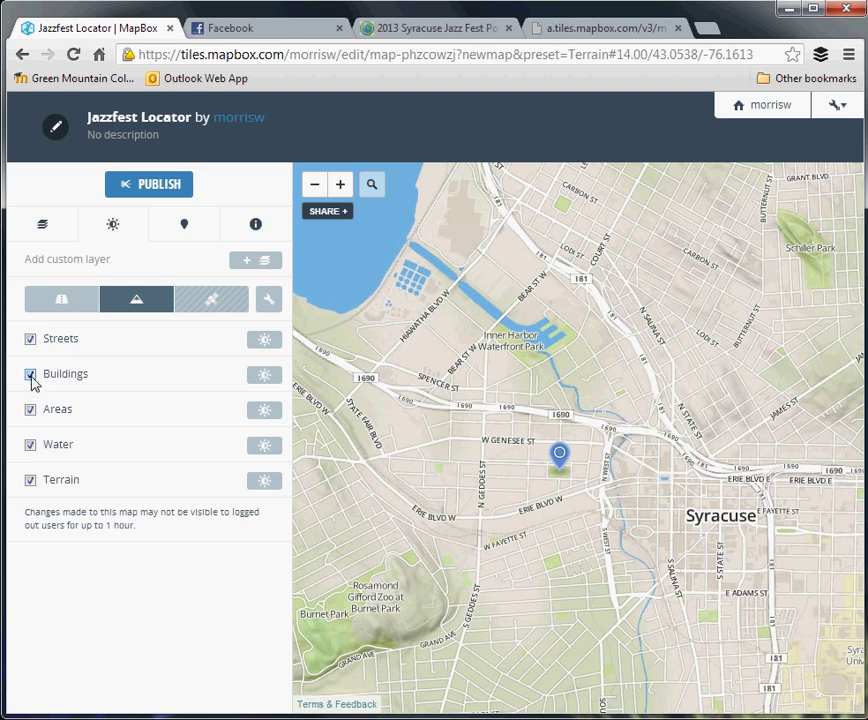
- Hide the Buildings, Water and Terrain layers to preview the map without them
left_click(31, 374)
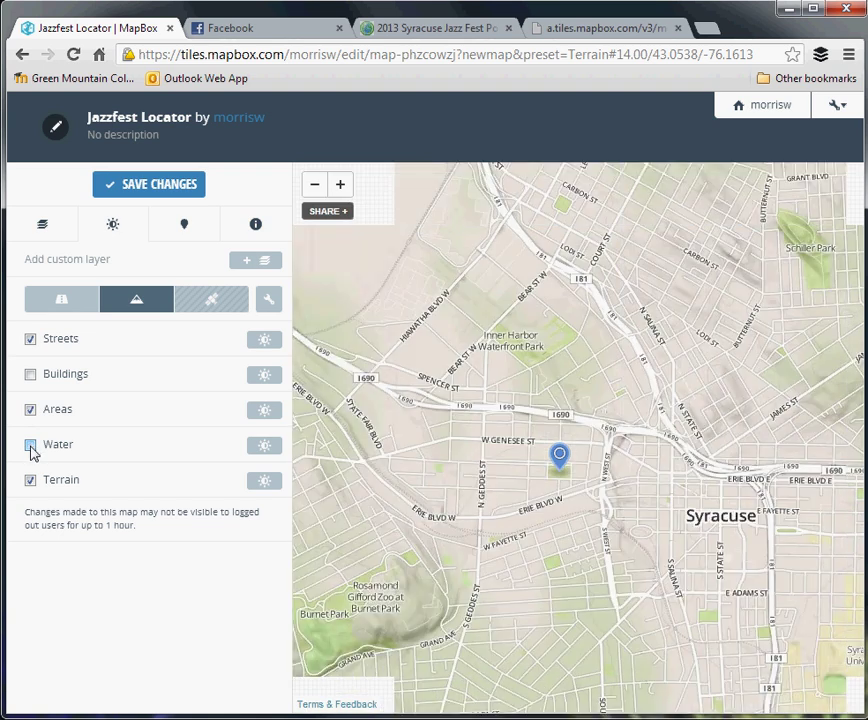
left_click(30, 444)
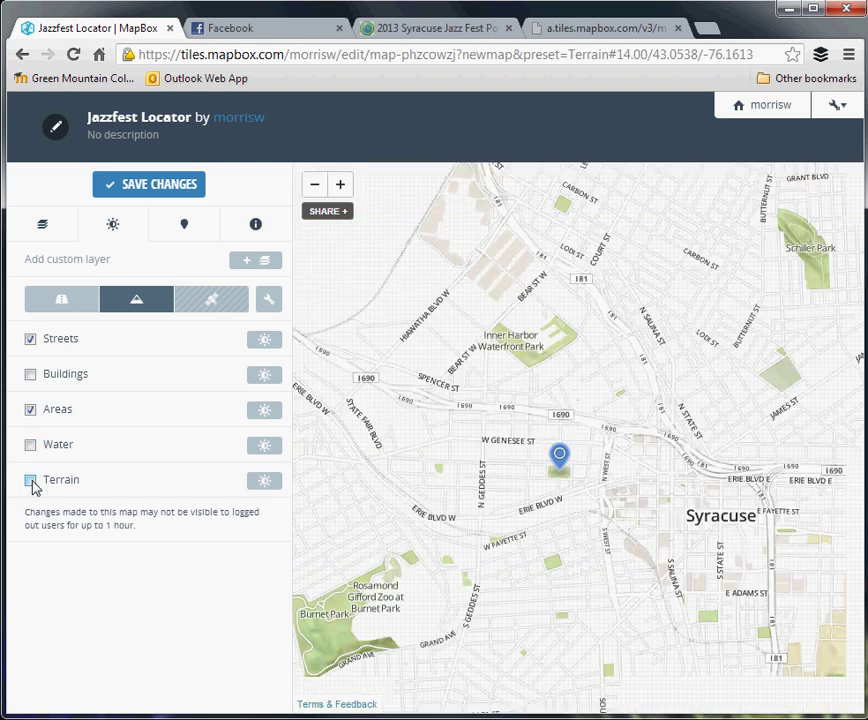
left_click(31, 480)
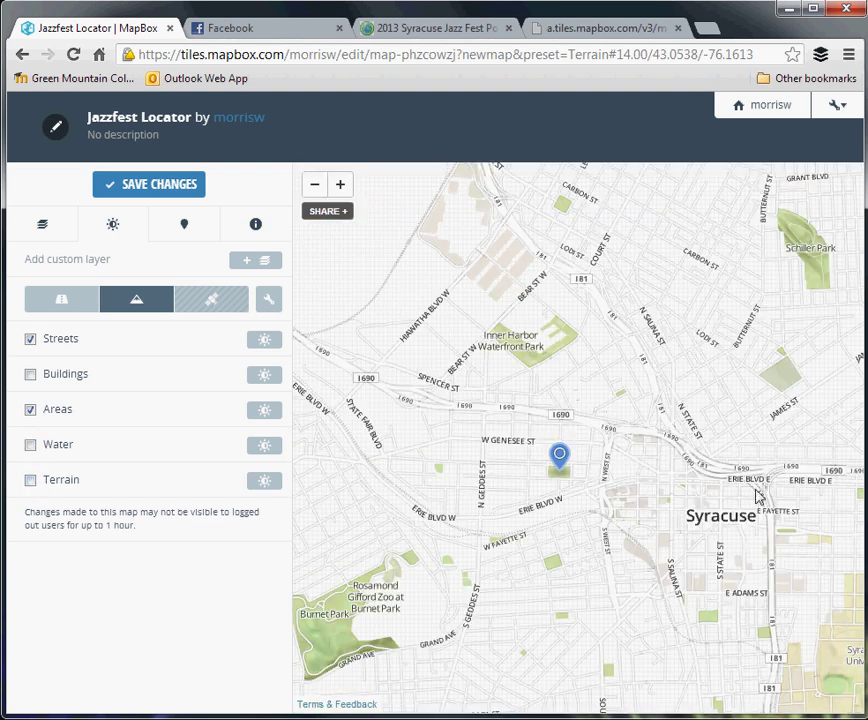
mouse_move(518, 578)
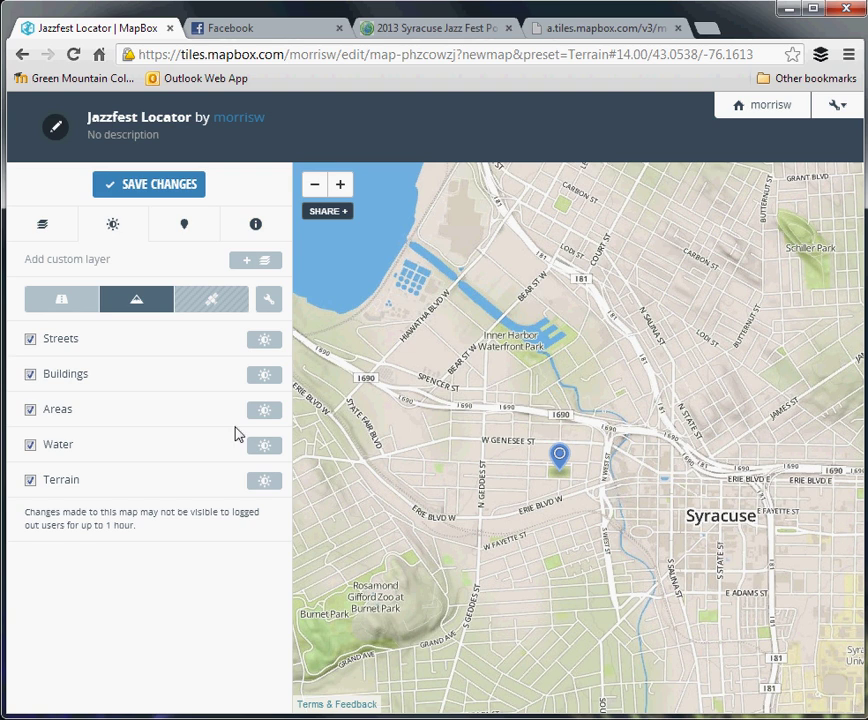
- Colour the Water layer dark purple: hue 256, saturation 68, lightness 28
left_click(264, 445)
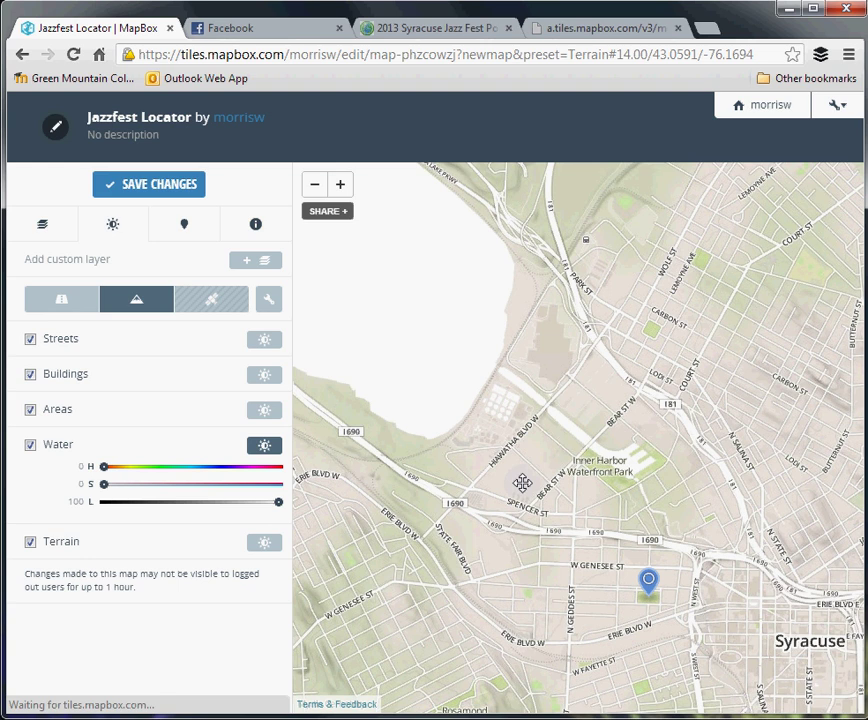
left_click_drag(107, 485, 218, 485)
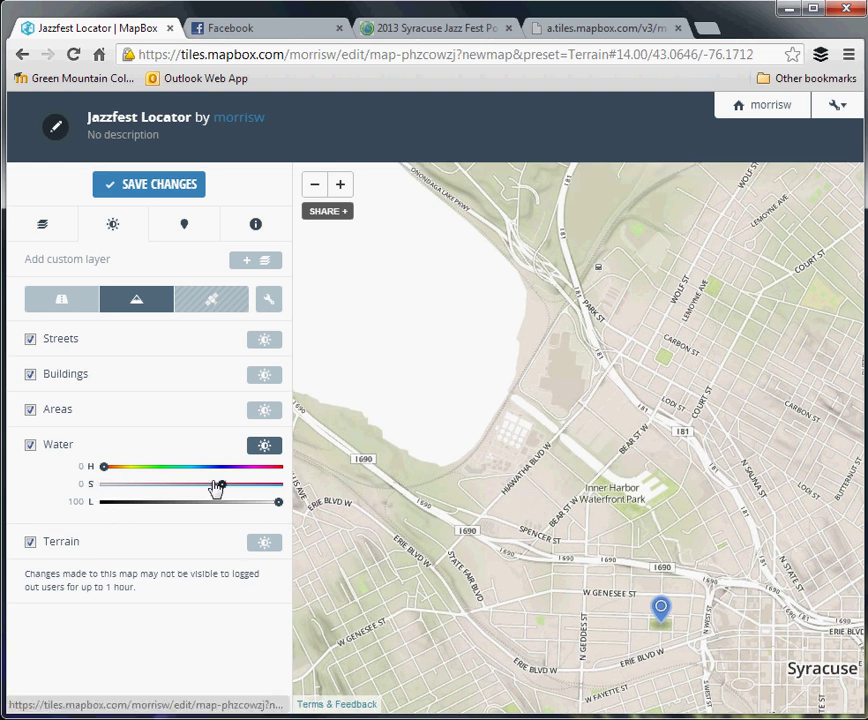
left_click_drag(218, 484, 232, 484)
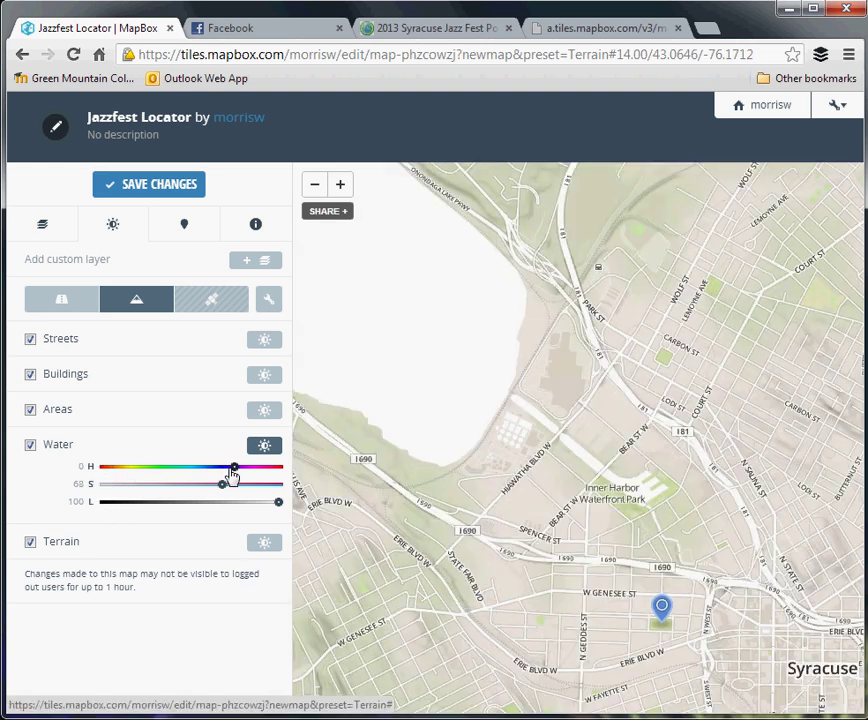
left_click_drag(232, 467, 227, 467)
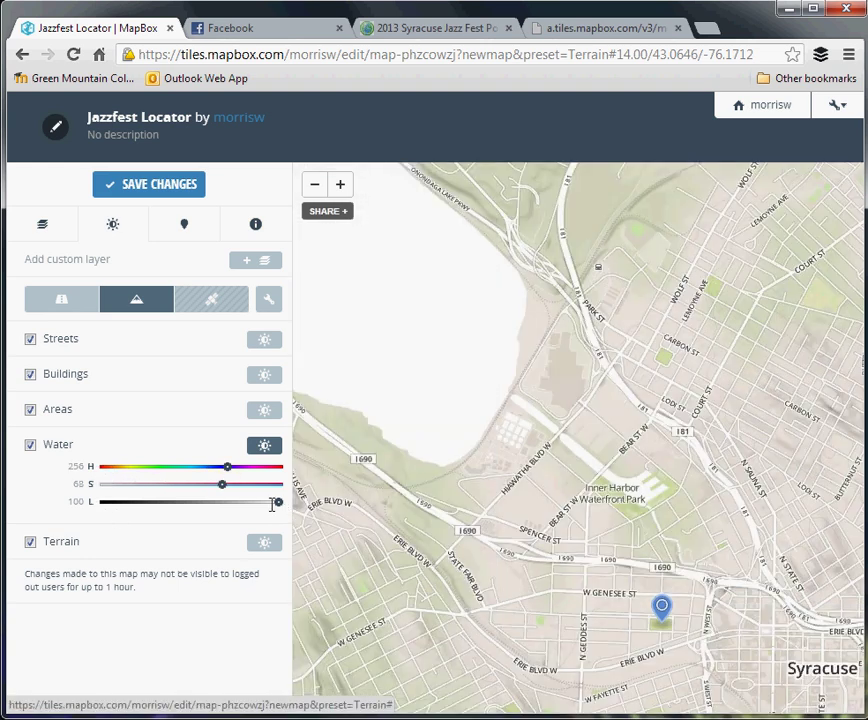
left_click_drag(278, 501, 152, 501)
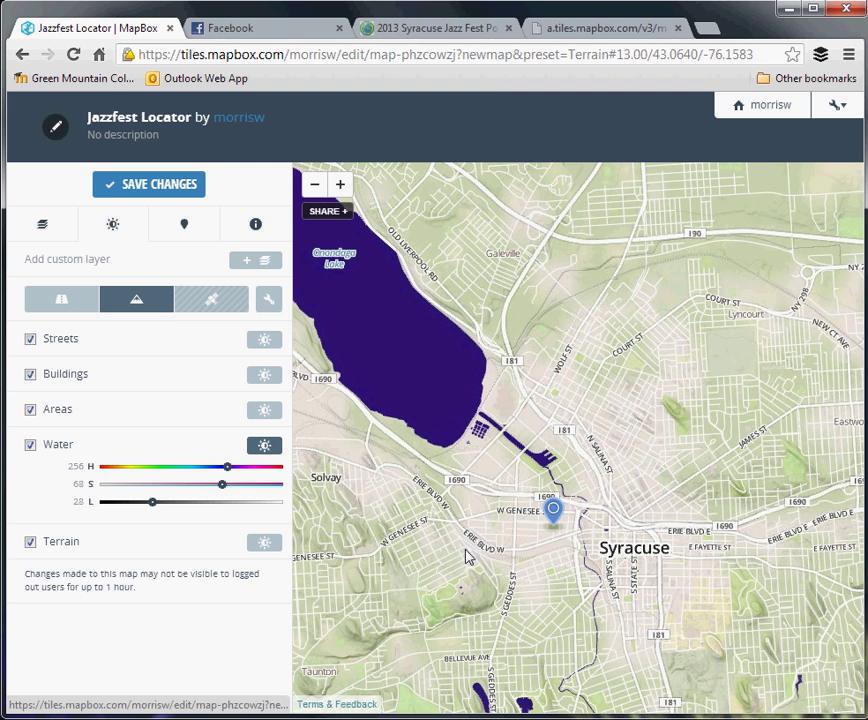
mouse_move(186, 572)
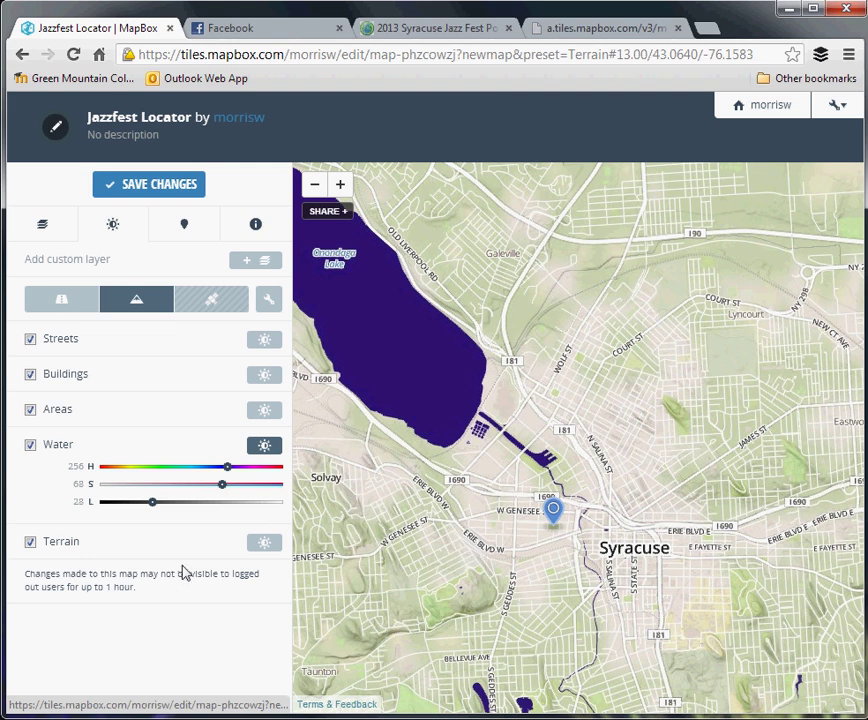
- Darken the Terrain colour's lightness and set the Streets opacity to 100
left_click(264, 543)
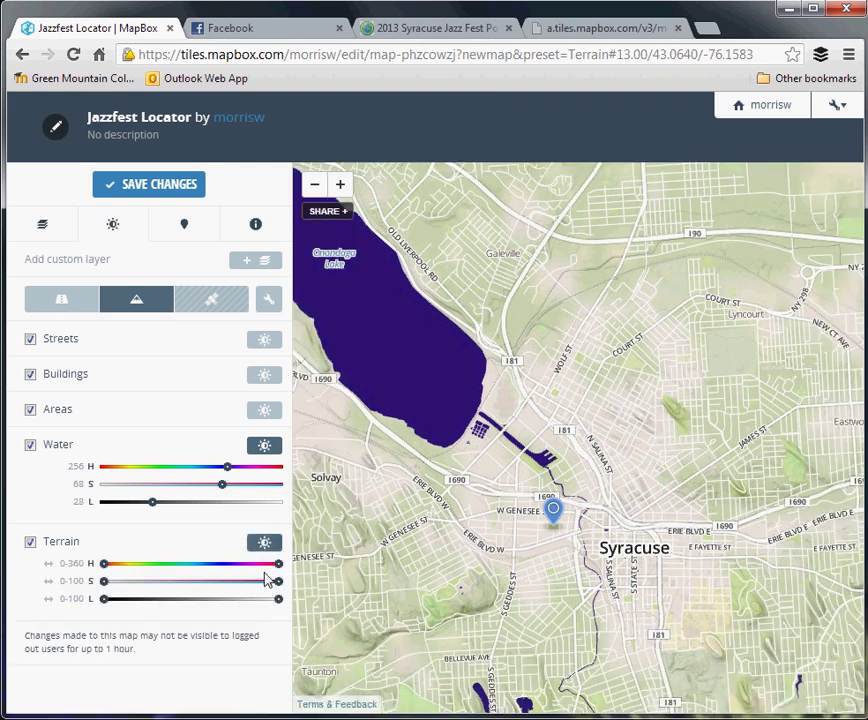
left_click_drag(278, 599, 190, 599)
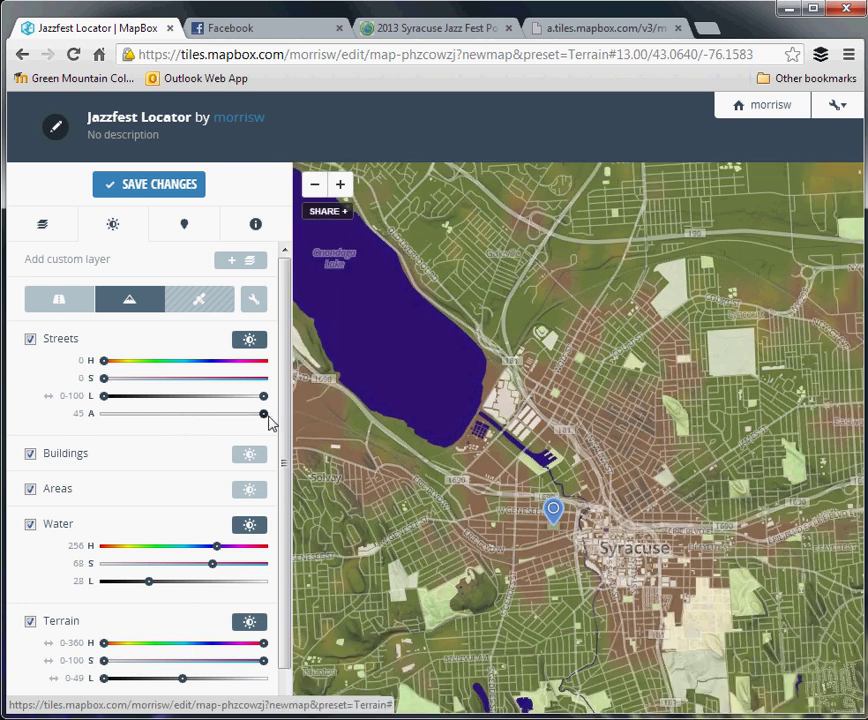
left_click_drag(263, 396, 183, 396)
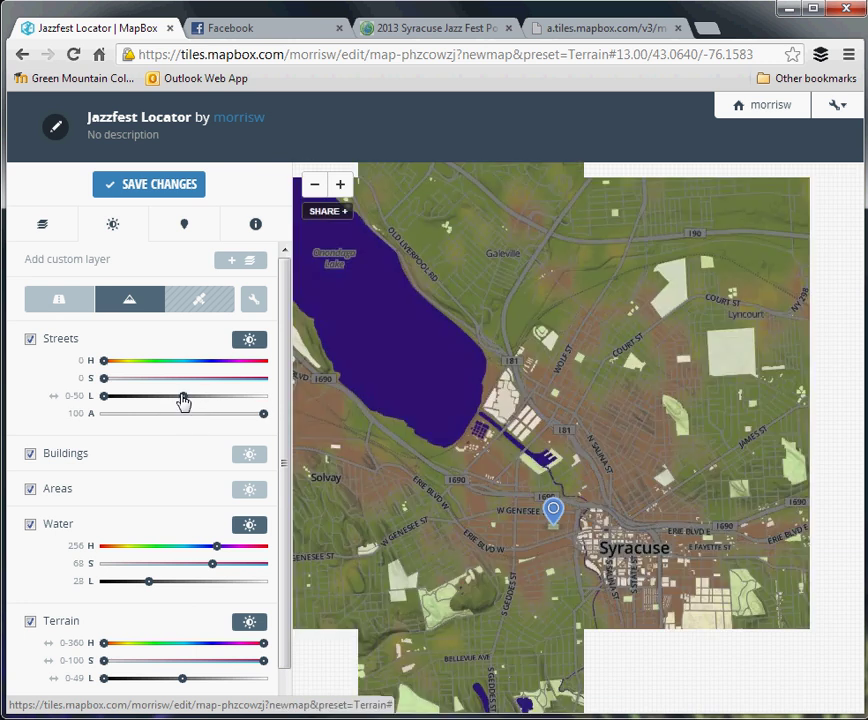
left_click_drag(184, 396, 263, 396)
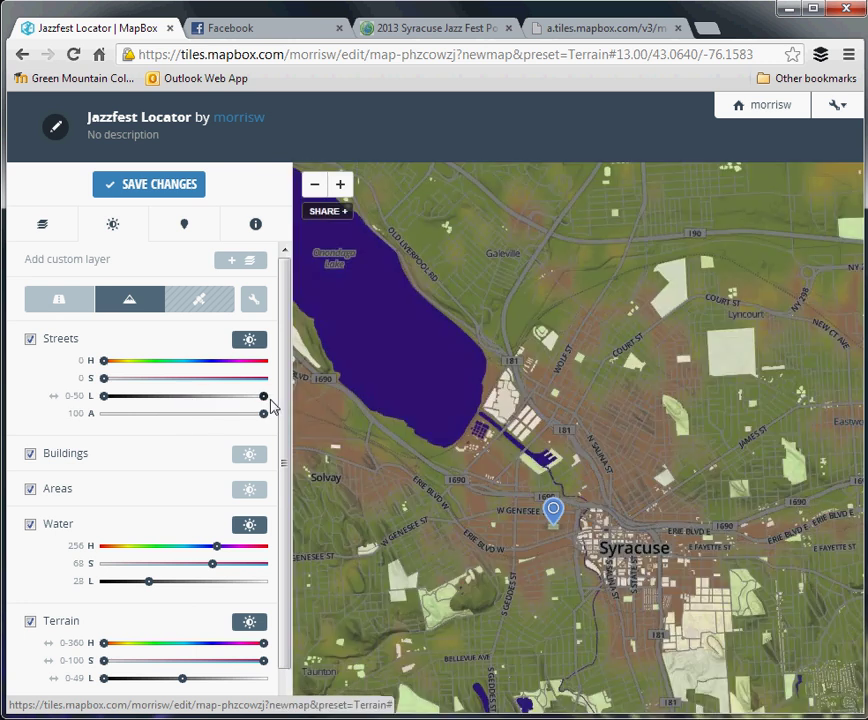
left_click_drag(183, 396, 263, 396)
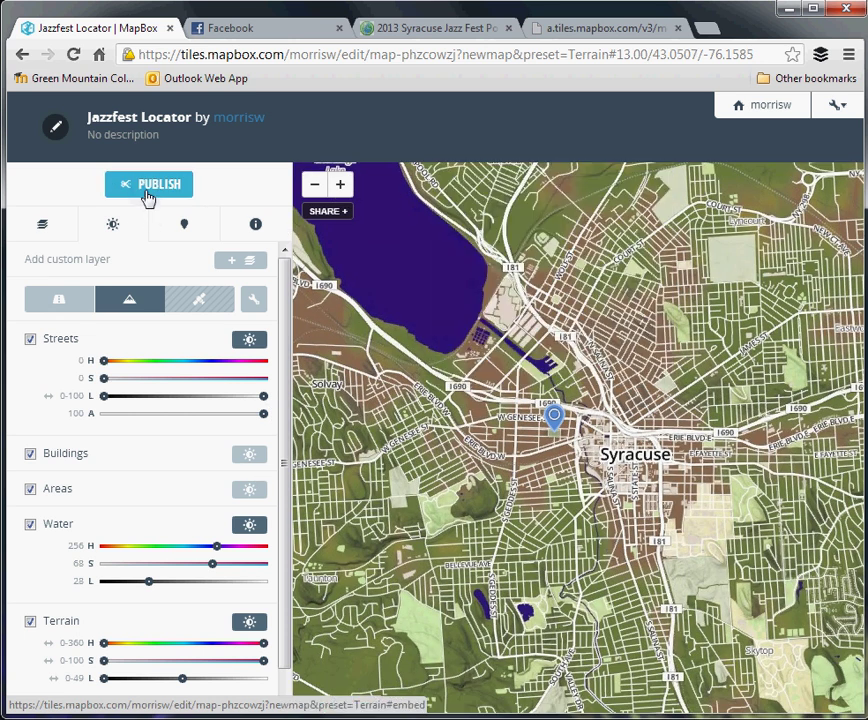
left_click(148, 184)
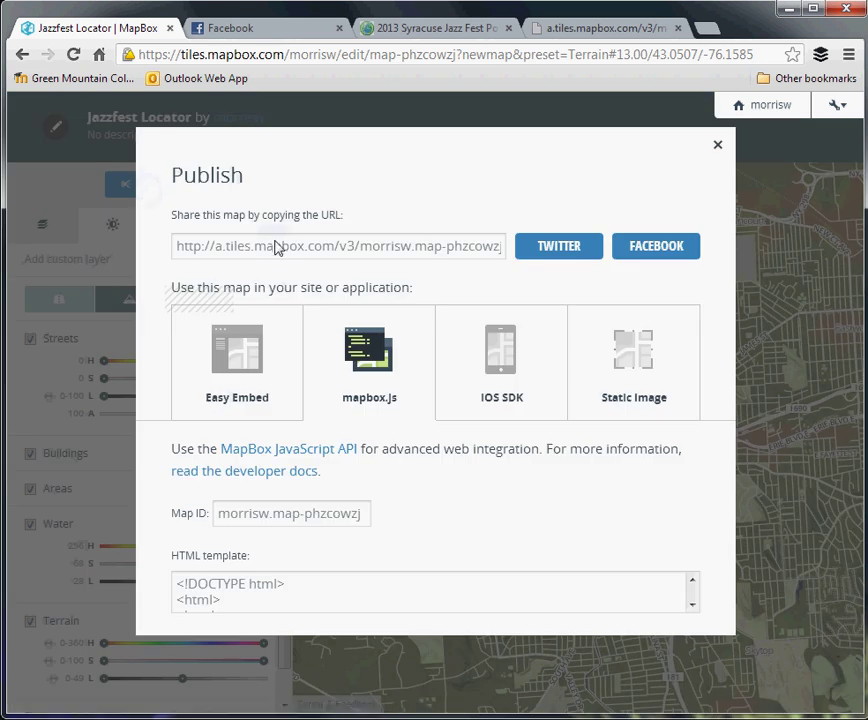
triple_click(336, 246)
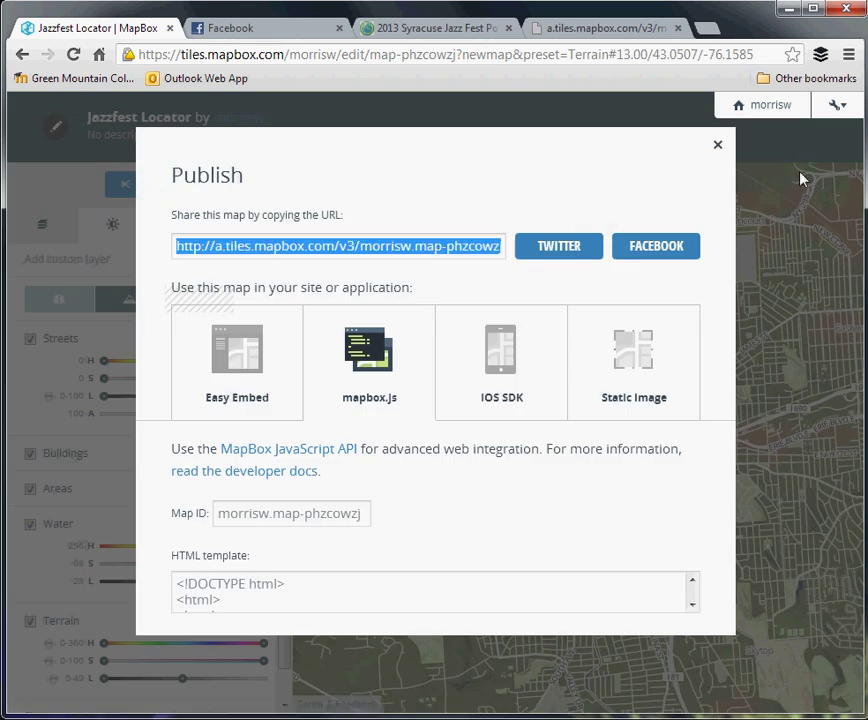
left_click(717, 144)
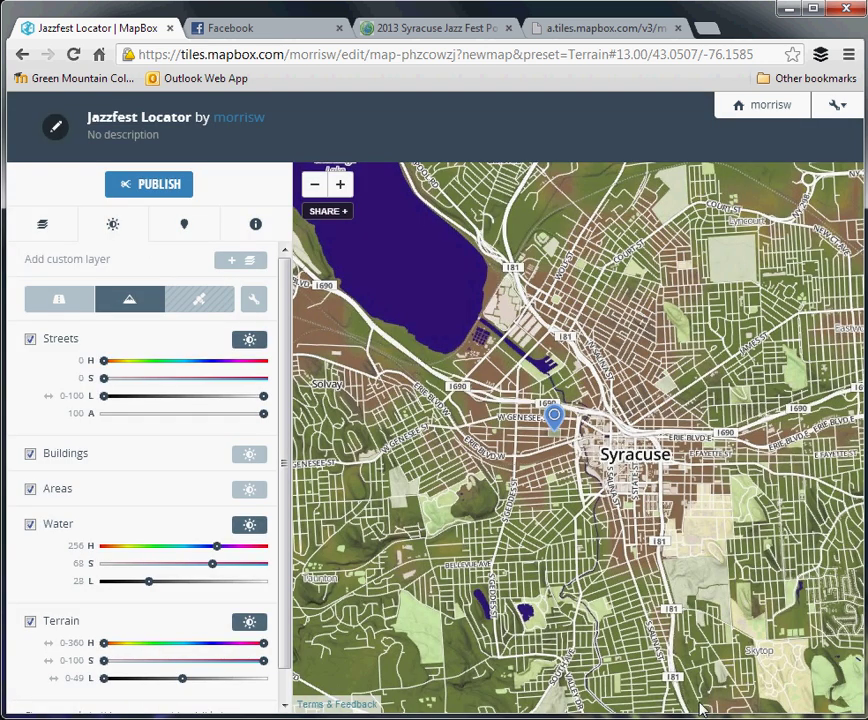